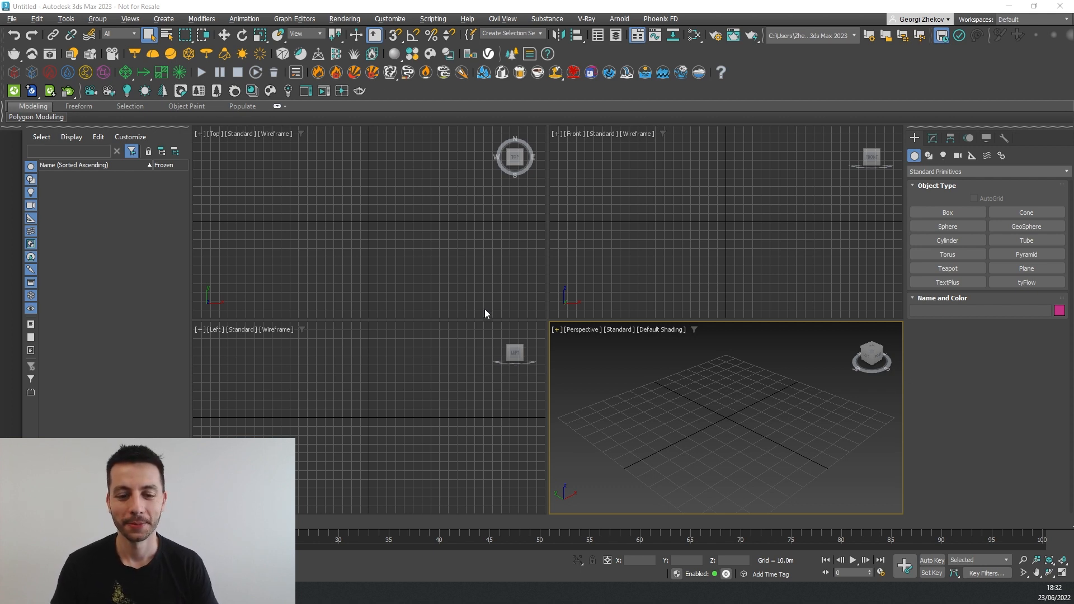
Step: Add a sphere and make it a Phoenix FD fire source inside a fire simulator grid
click(948, 226)
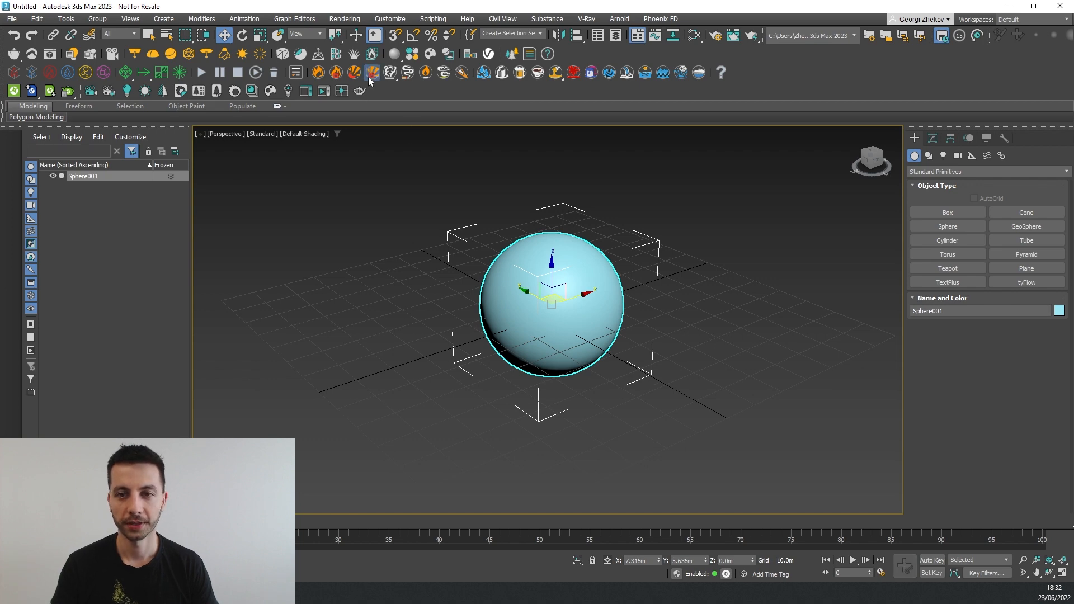
click(370, 74)
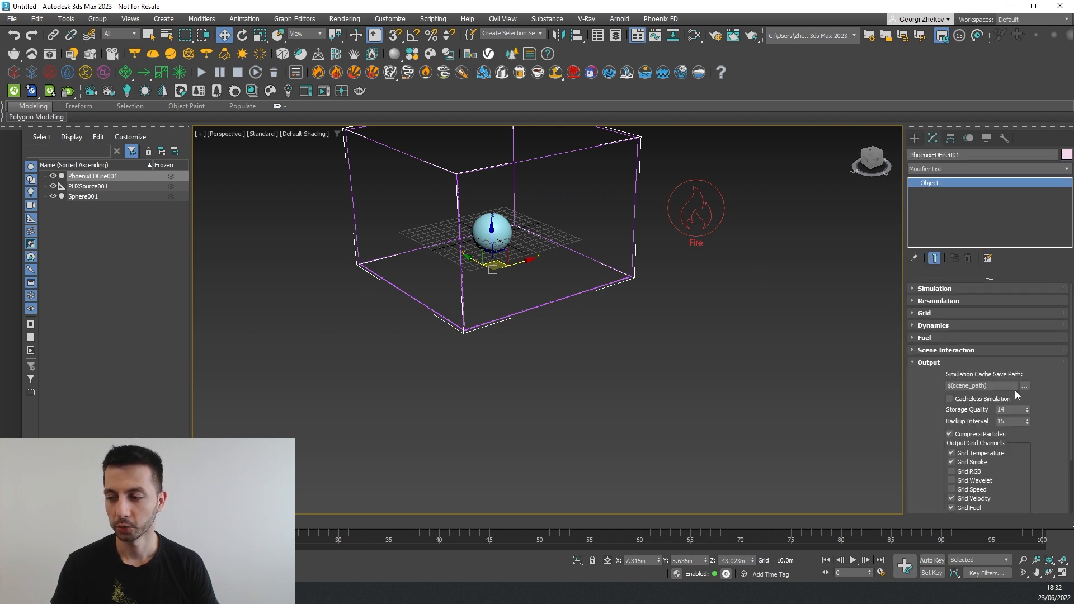
Step: Save the simulation cache as OpenVDB files named Explosion in the Caches folder
click(1024, 385)
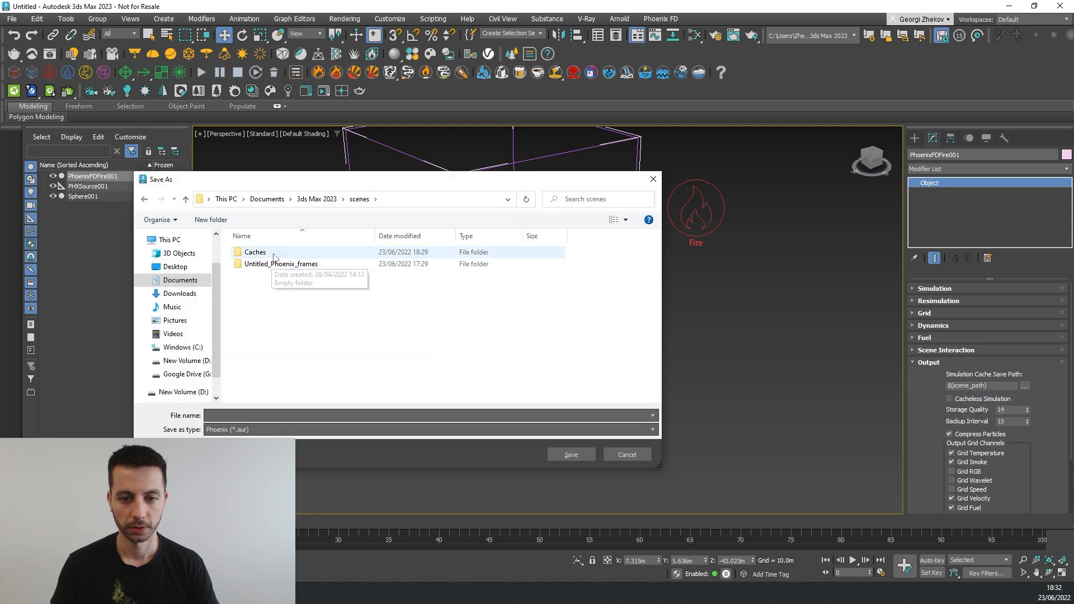
double_click(254, 251)
text(Explosion)
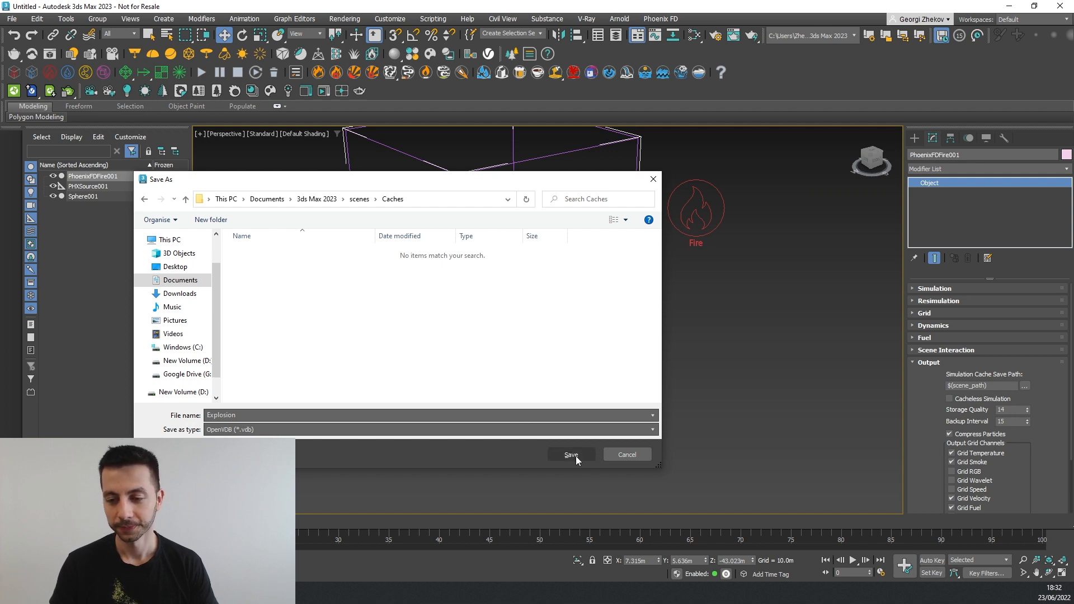
click(571, 455)
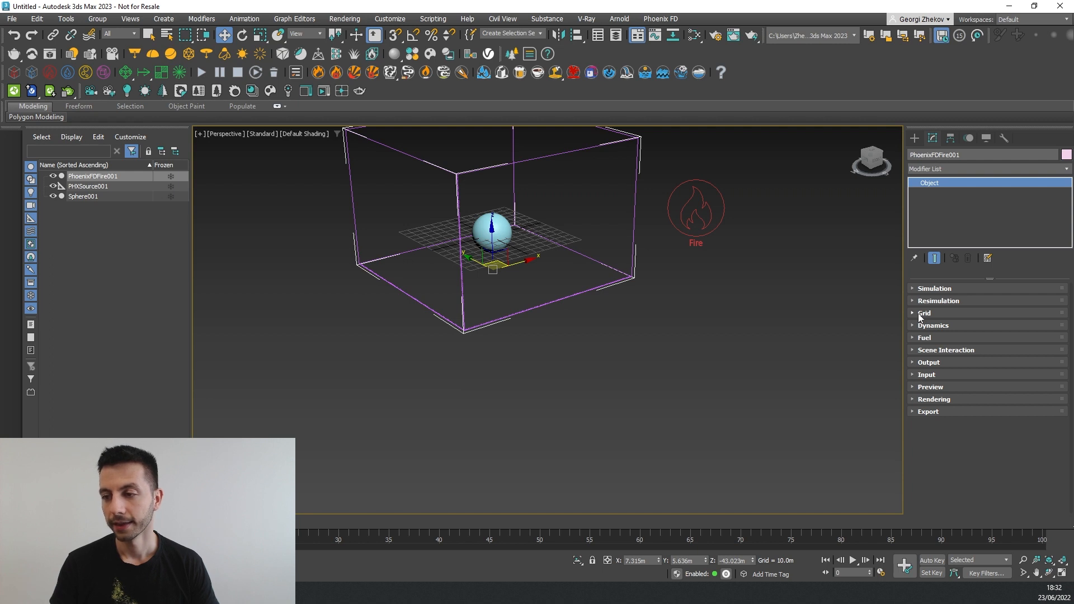
Step: Decrease the fire grid resolution to about 1.16 million cells and start simulating
click(924, 313)
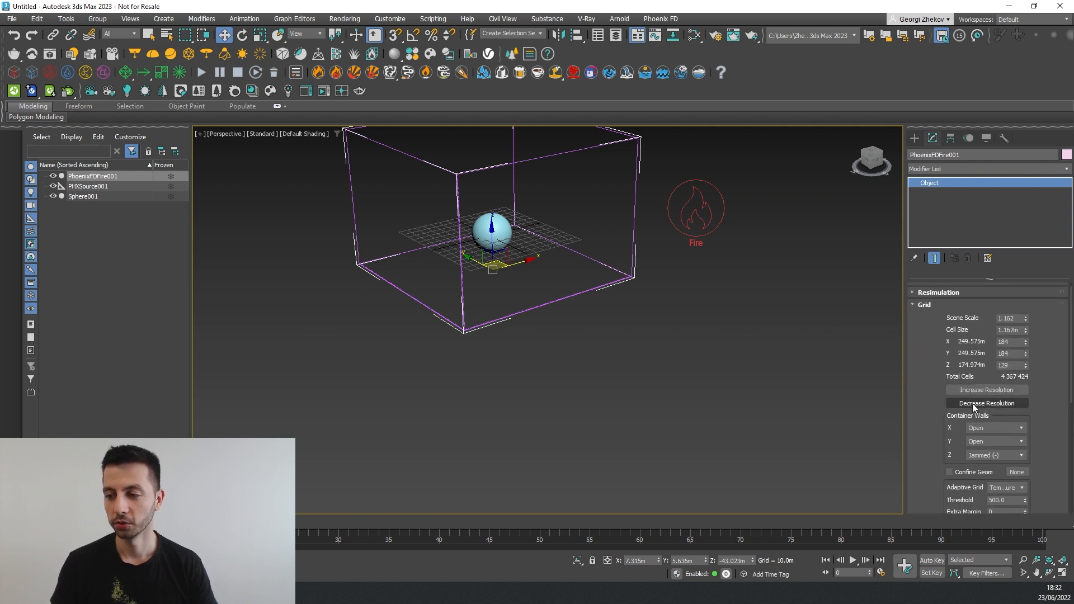
click(986, 403)
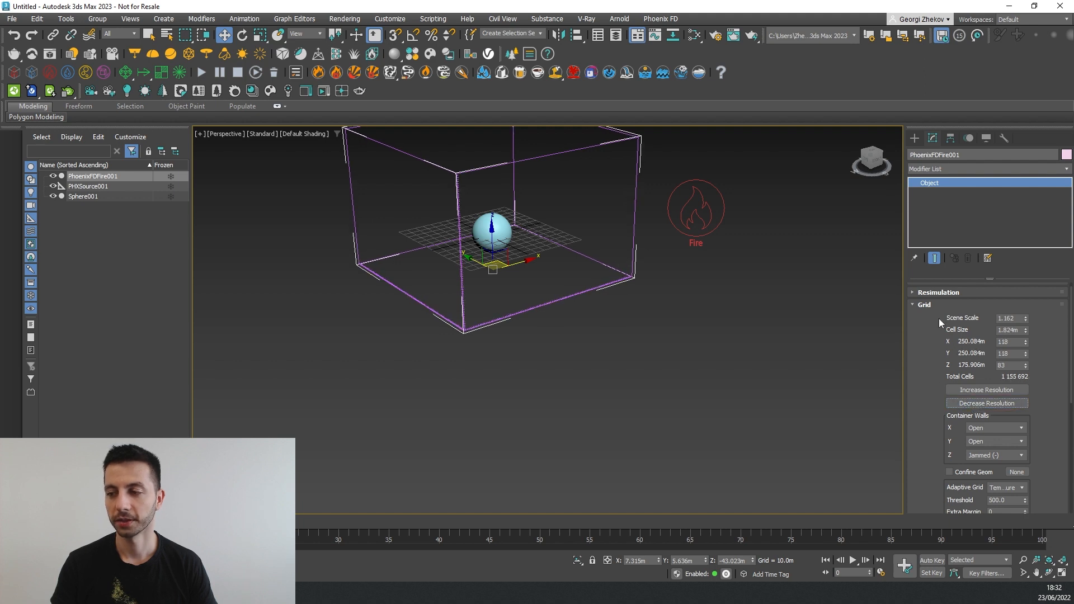
click(924, 304)
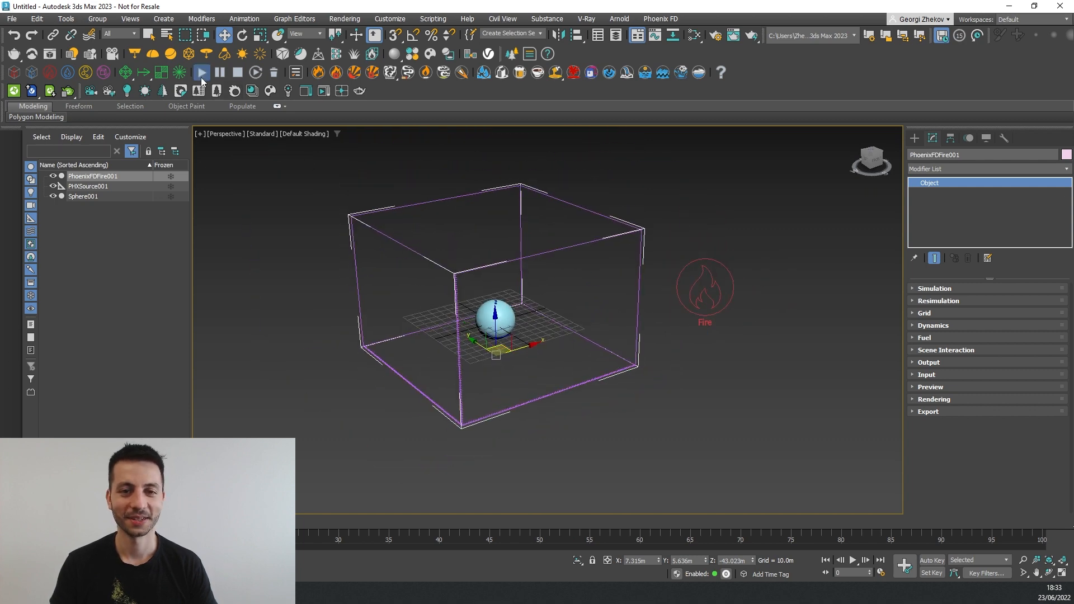
click(201, 72)
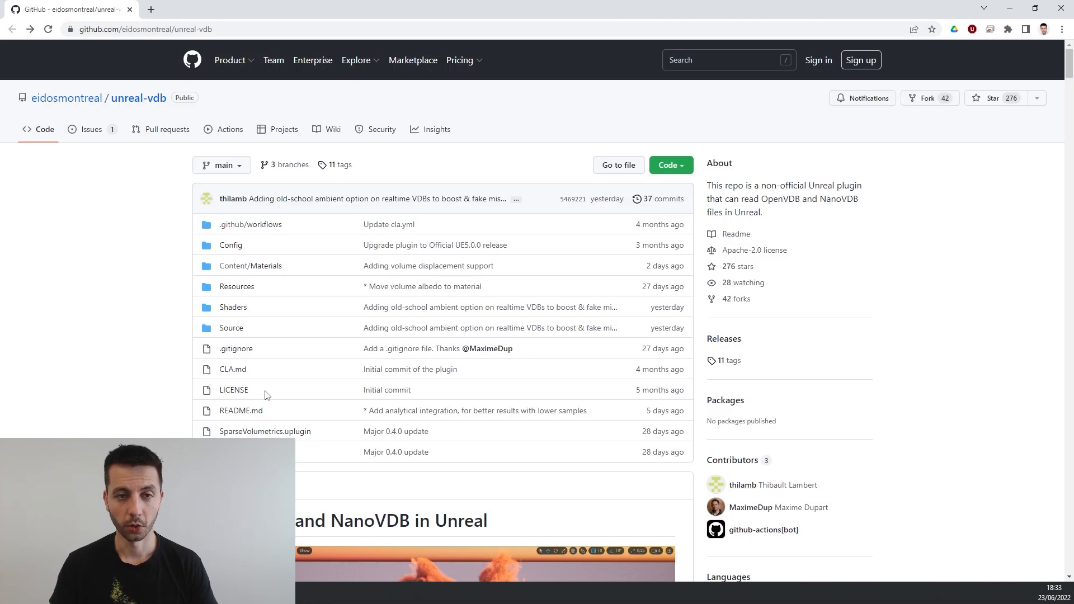
Step: Read the eidosmontreal/unreal-vdb README down to its Installation section
scroll(down, 3)
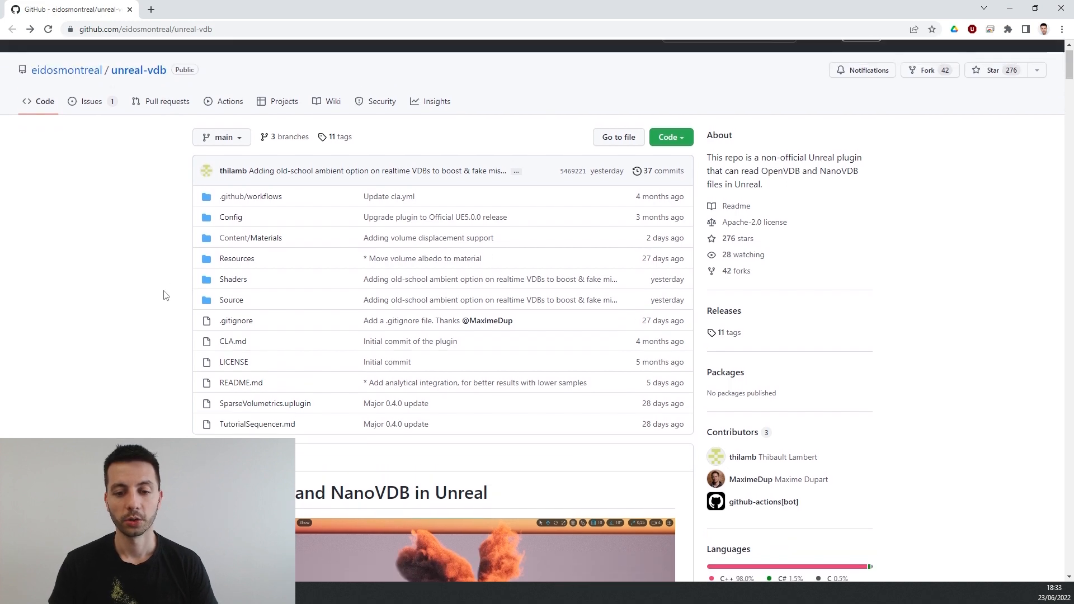
scroll(down, 3)
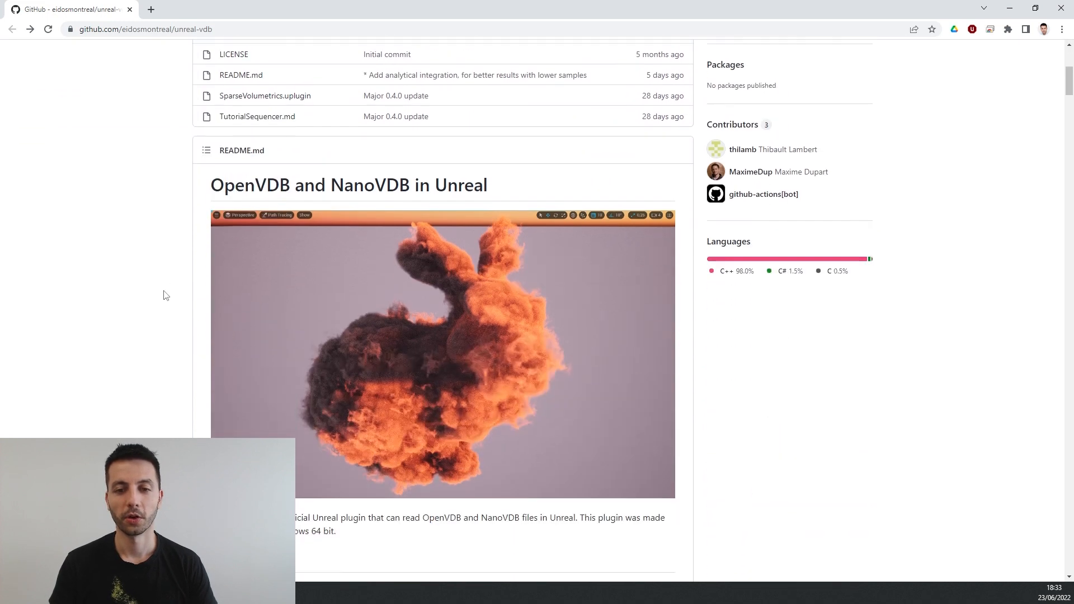
mouse_move(286, 263)
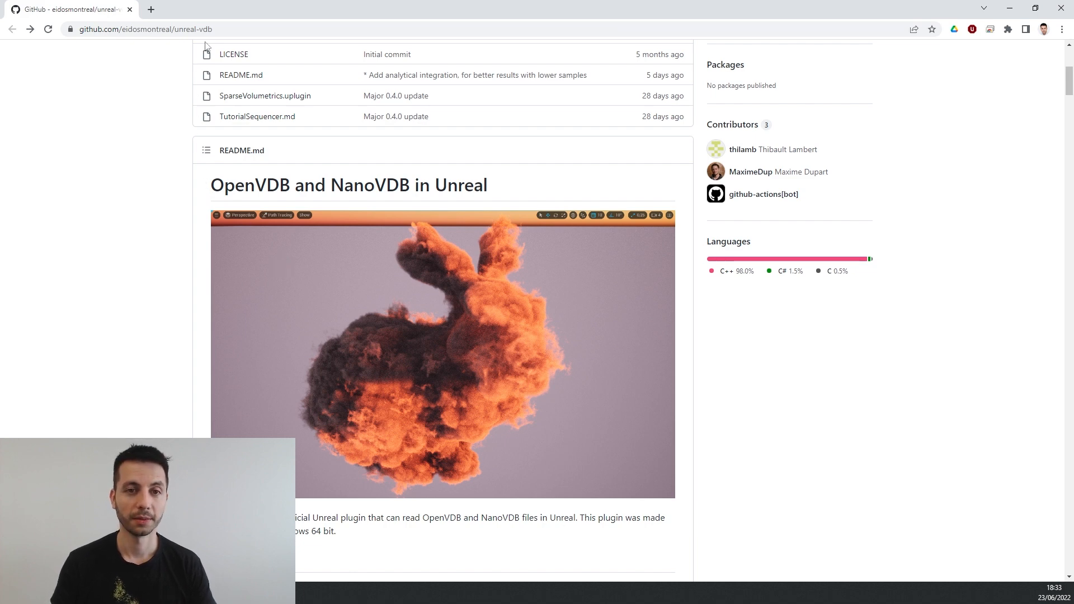
click(144, 28)
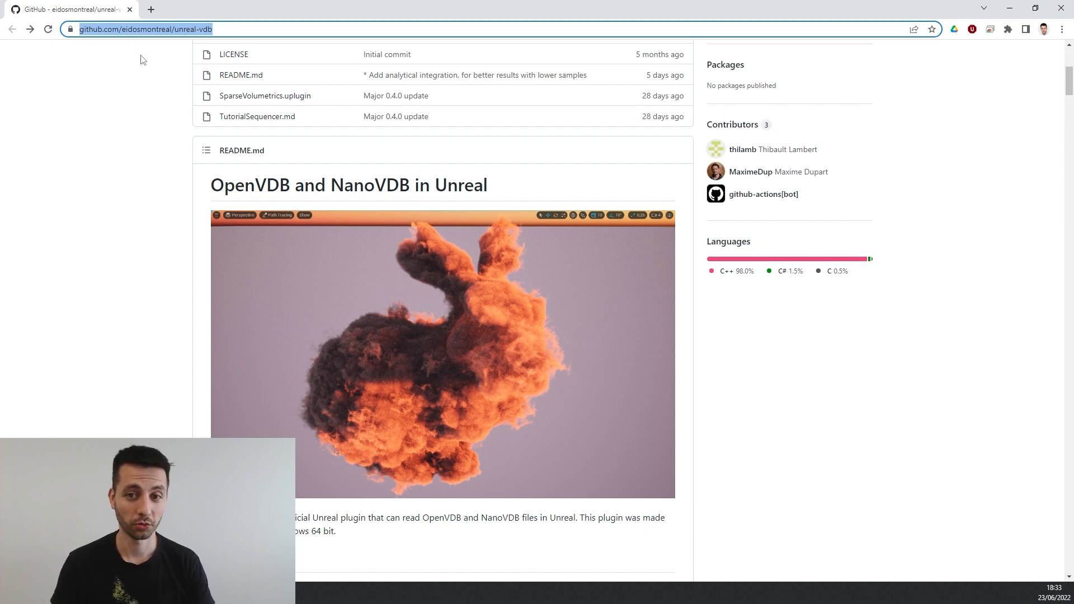
scroll(down, 3)
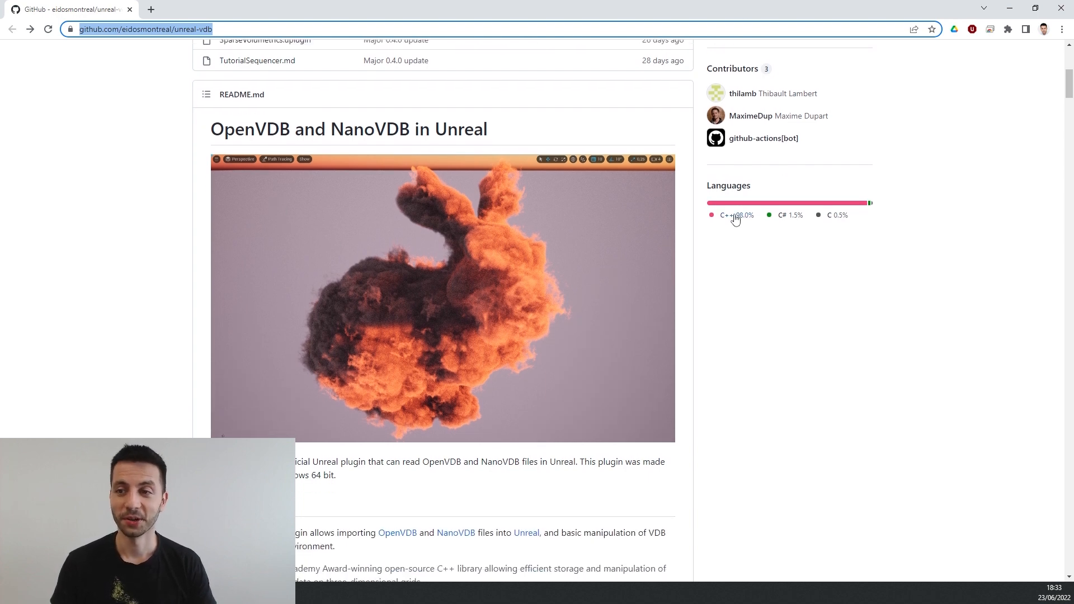
mouse_move(717, 248)
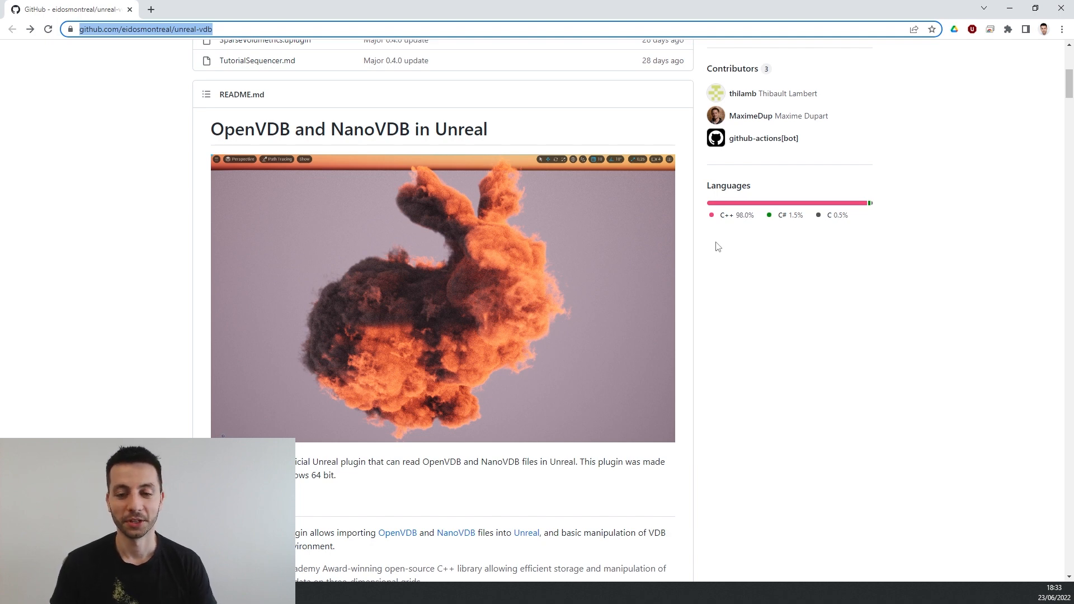
mouse_move(541, 299)
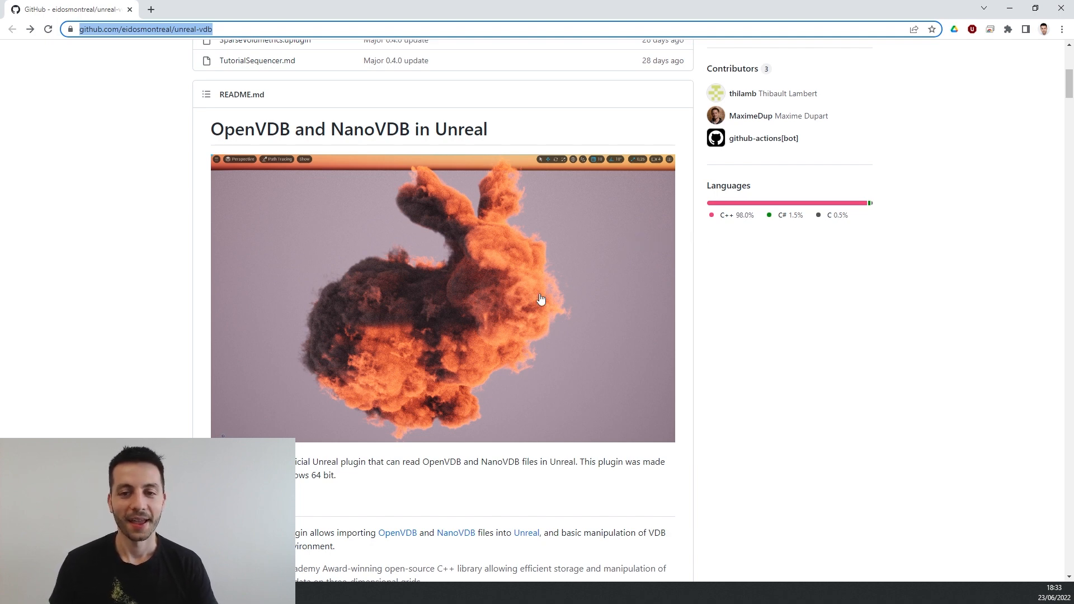
scroll(down, 3)
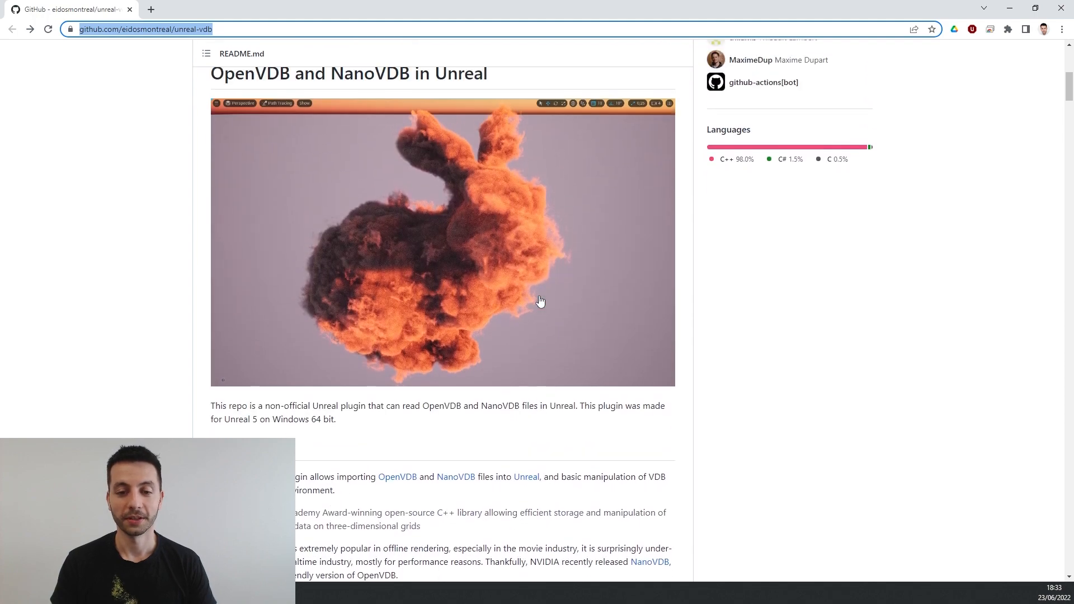
scroll(down, 3)
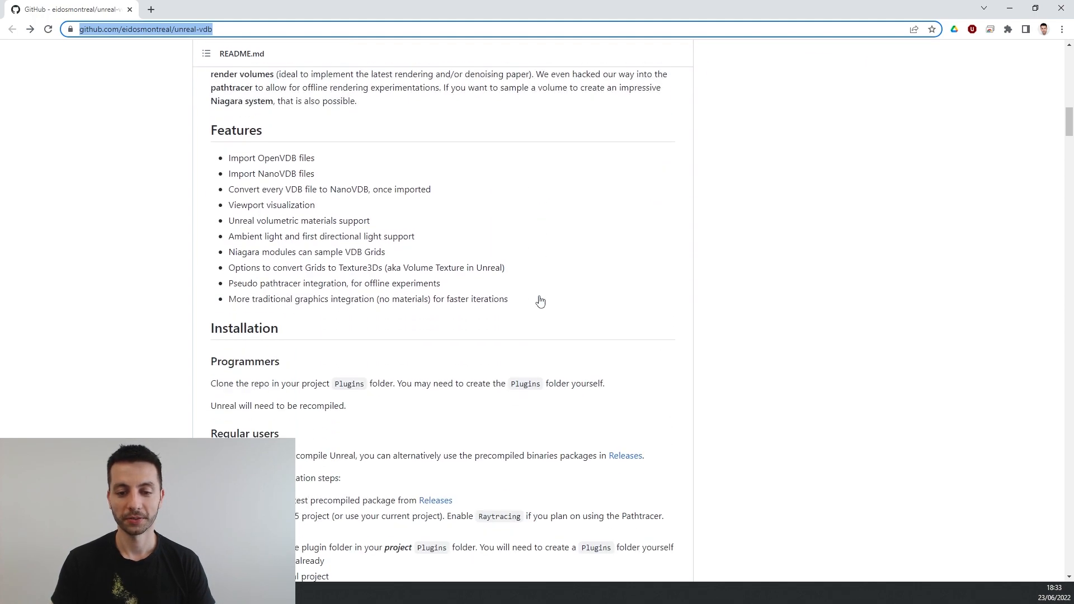
scroll(down, 3)
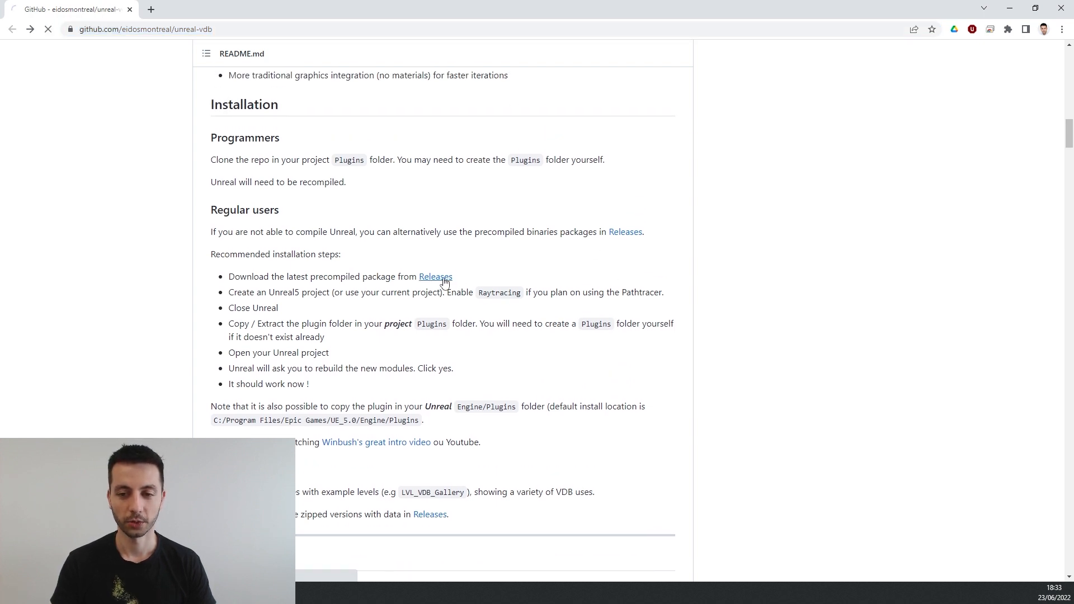
Step: Show the Assets of the UE5.0.2 Precompiled version 0.5.0 release
click(436, 277)
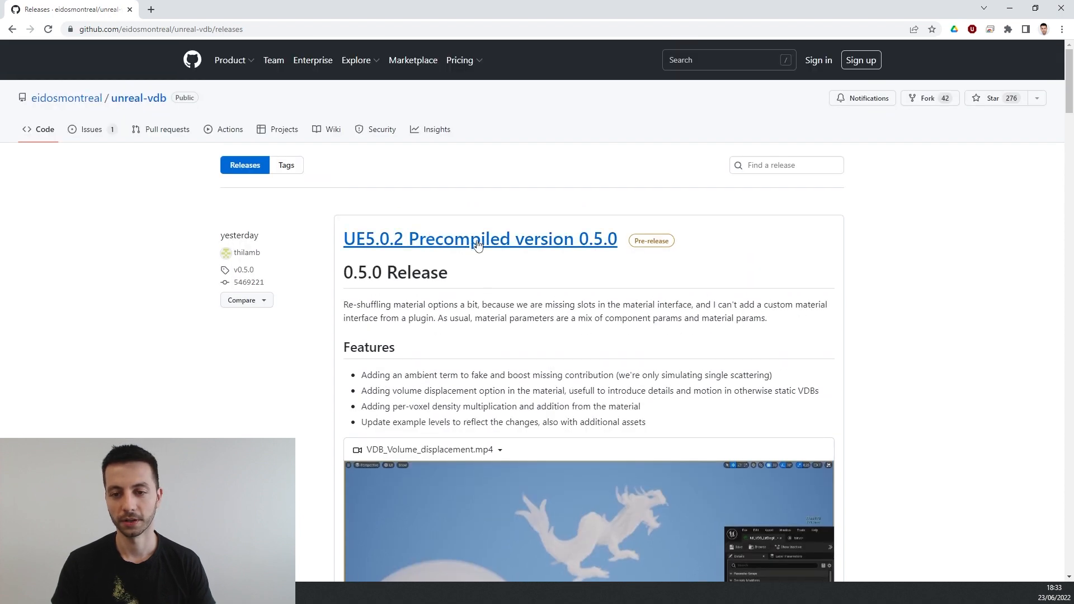
click(479, 239)
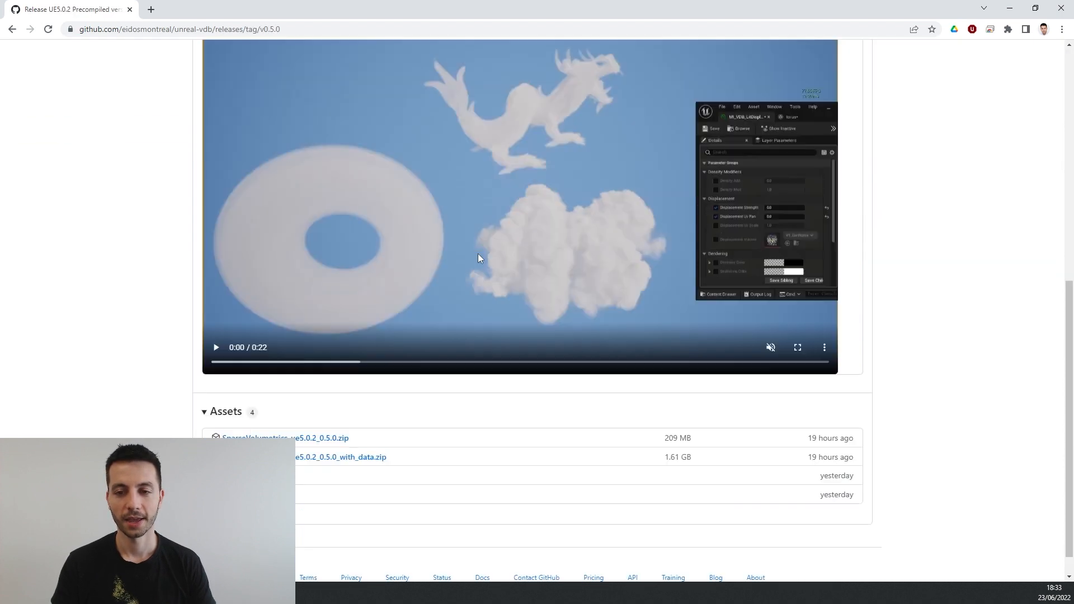
scroll(down, 3)
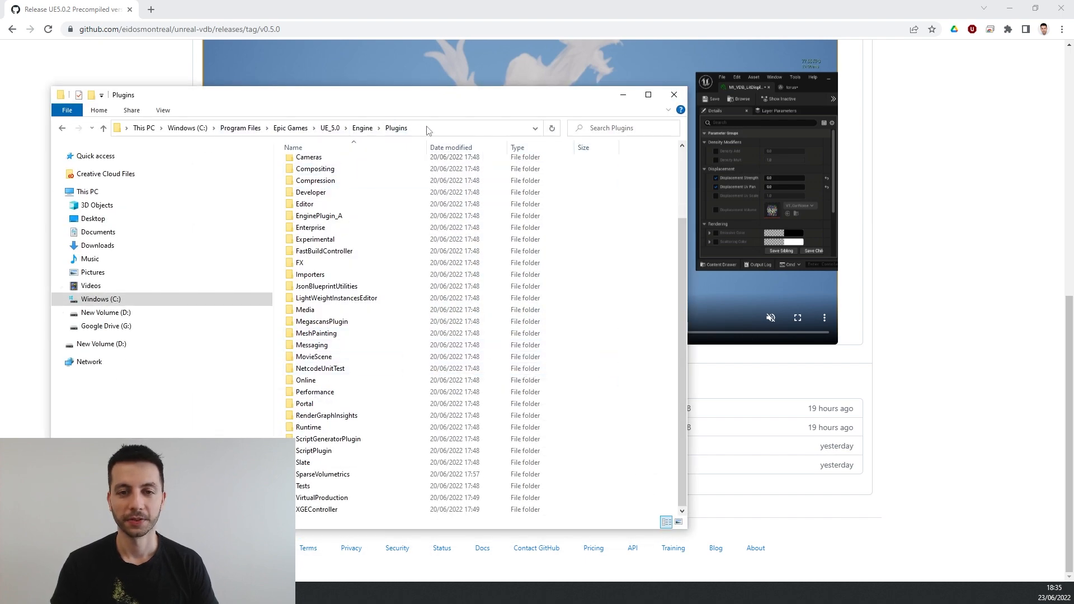
Step: Locate the SparseVolumetrics folder in UE_5.0\Engine\Plugins
click(424, 128)
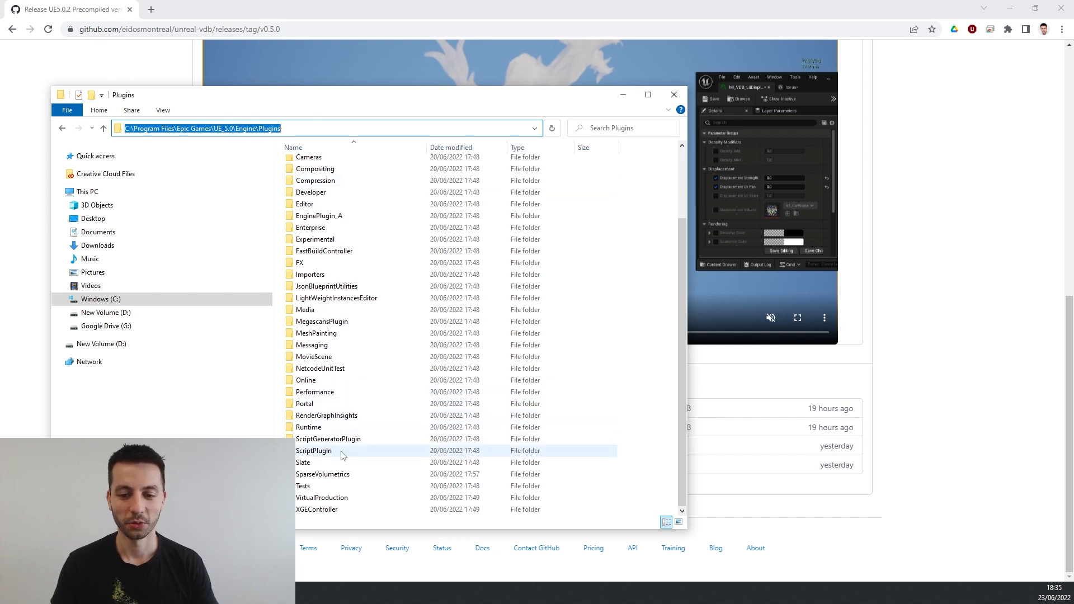
click(323, 474)
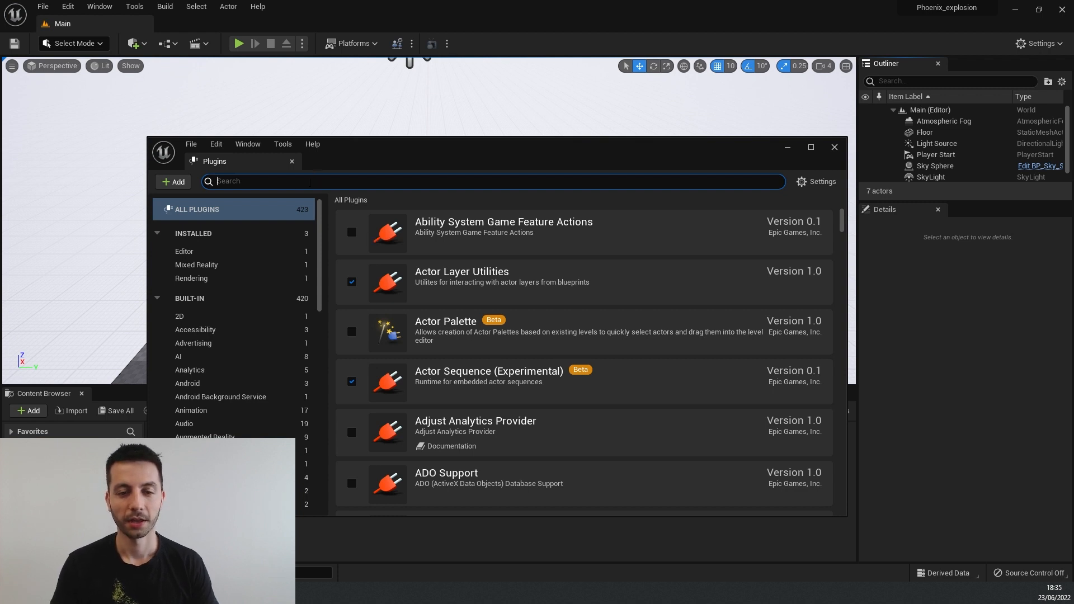
Step: Search the plugins for 'spars' to show Sparse Volumetrics already enabled
click(67, 6)
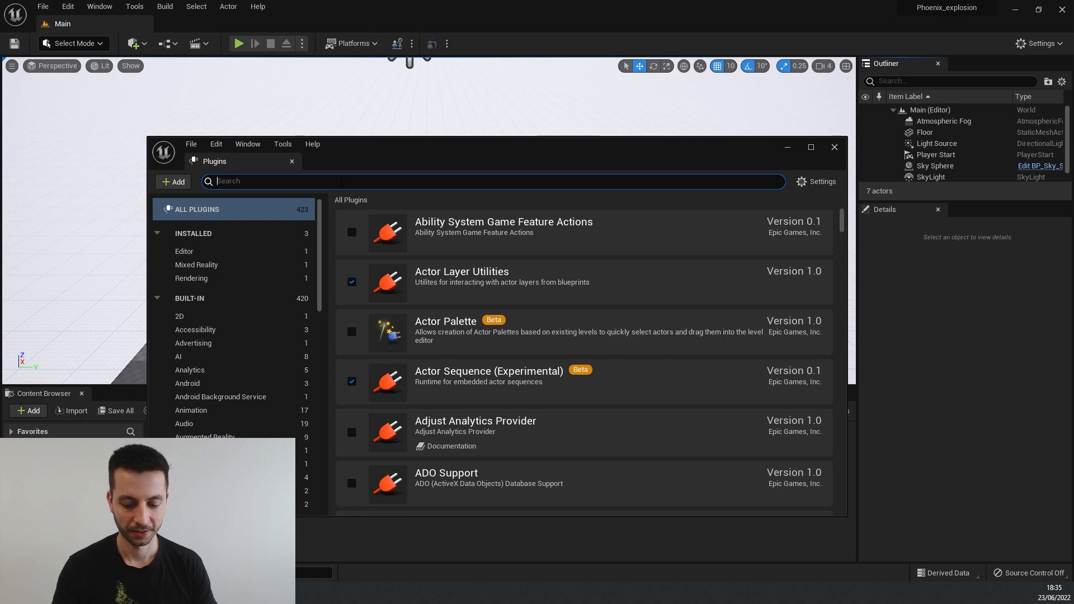
text(spares)
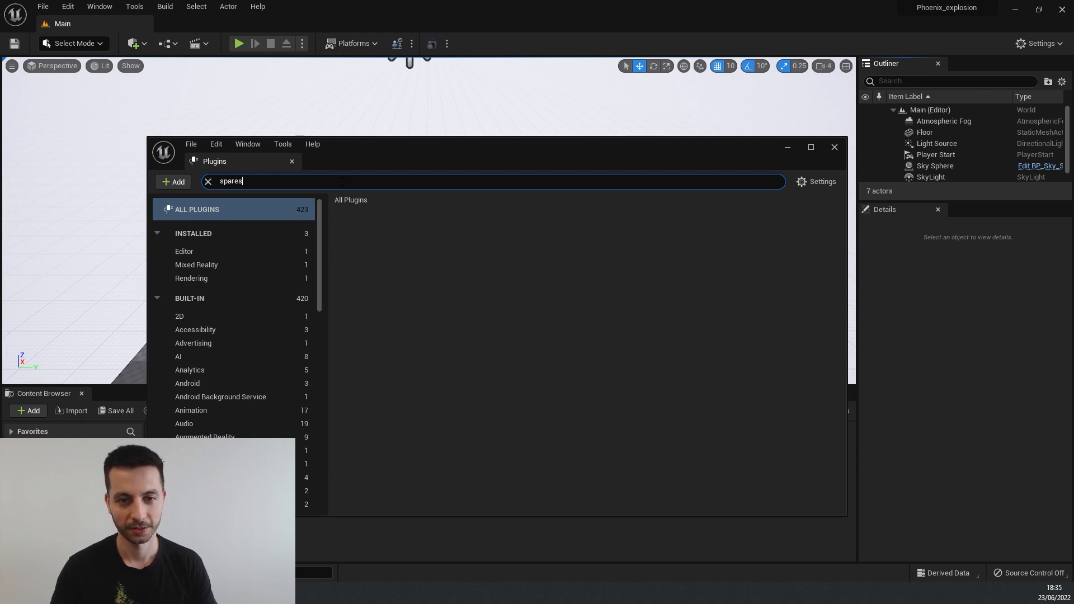
key(Backspace)
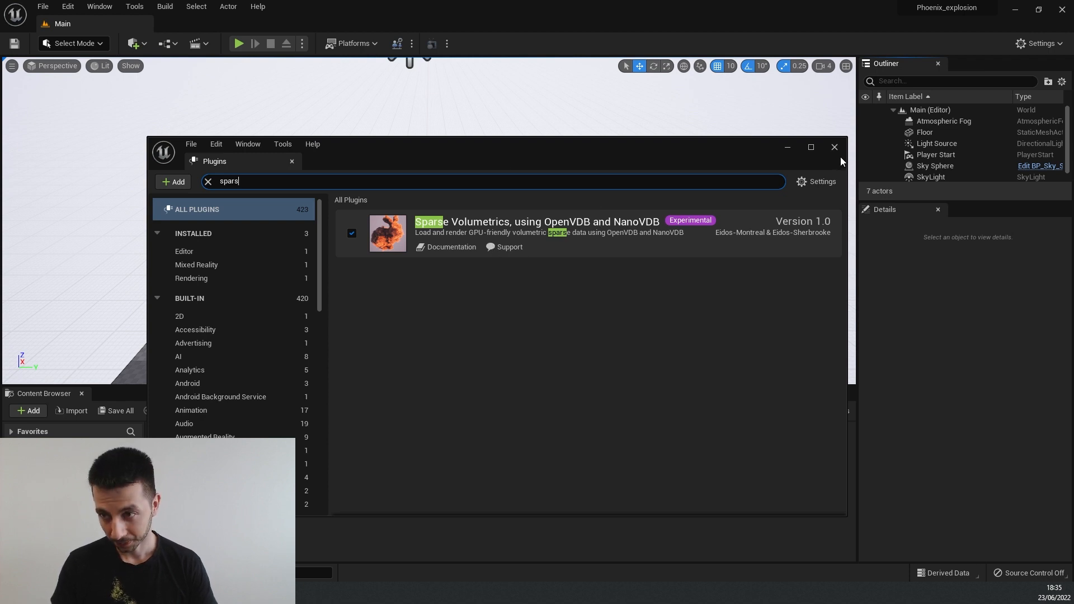
Step: Close the Plugins window to return to the Phoenix_explosion level
click(834, 146)
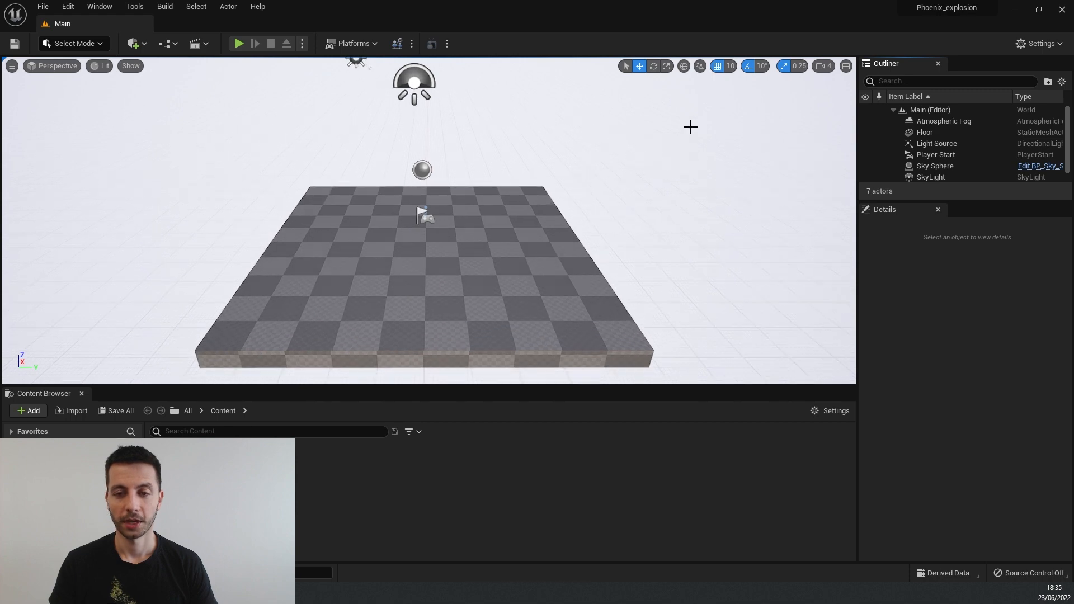
mouse_move(605, 269)
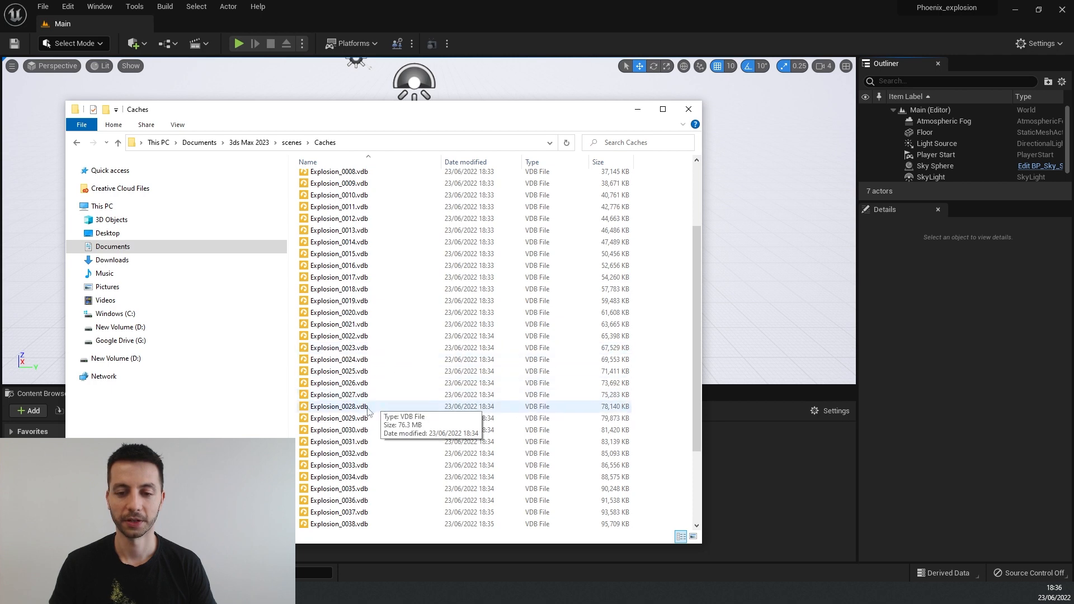
Step: Choose the Explosion .vdb frames from Caches to import into Unreal
click(338, 406)
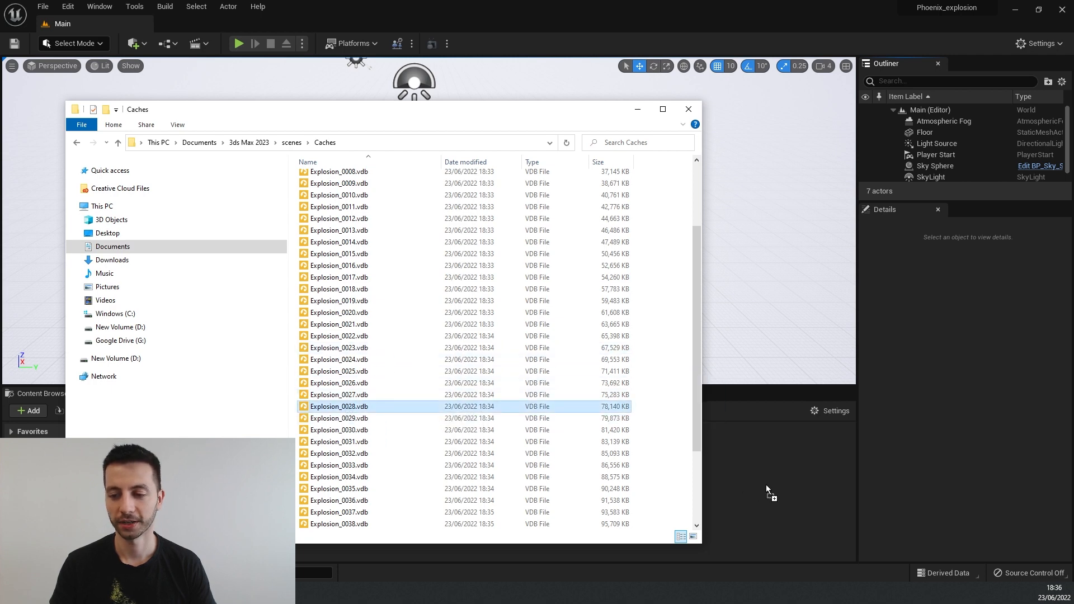
double_click(339, 406)
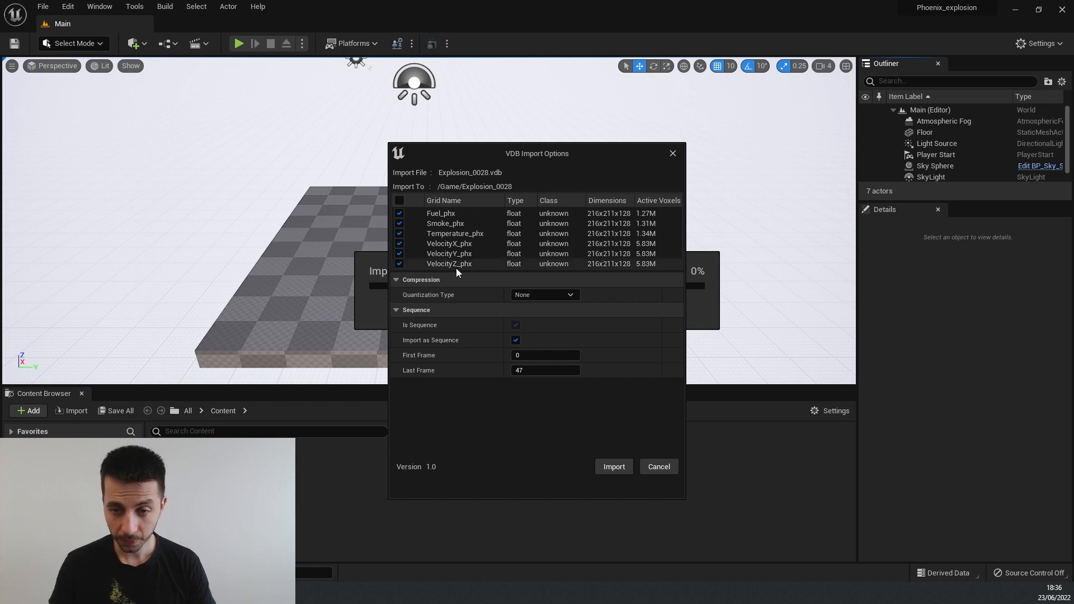
Step: Exclude the VelocityX/Y/Z_phx grids and turn off Import as Sequence
click(400, 243)
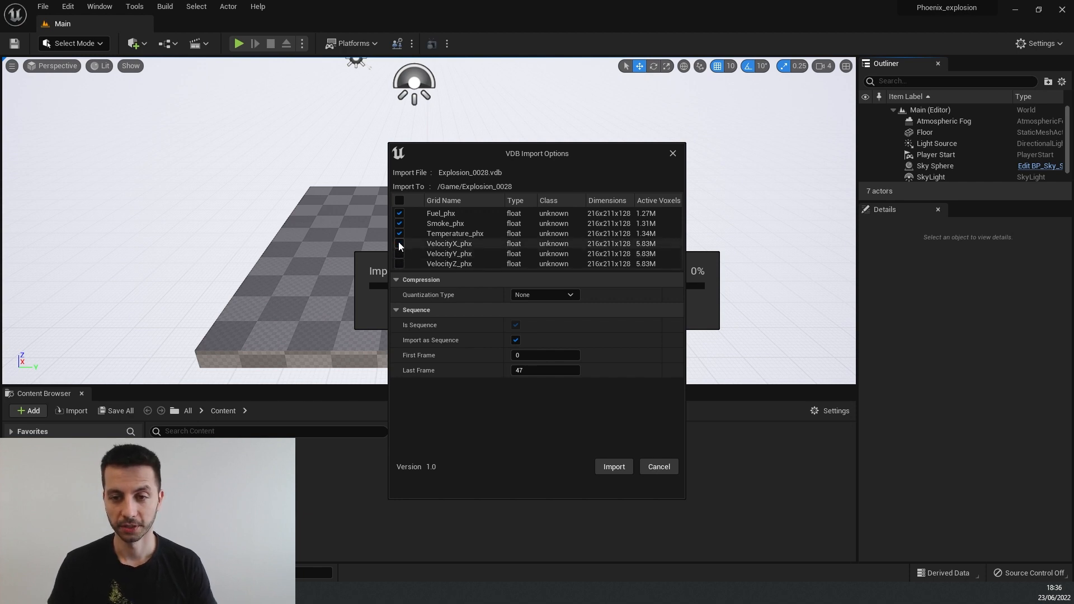
click(400, 234)
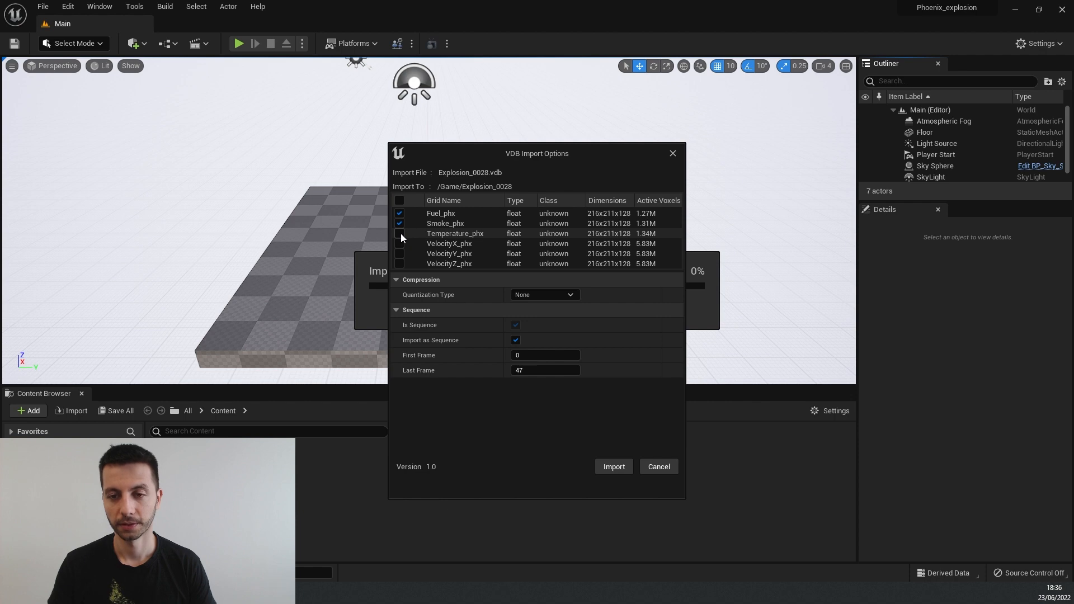
click(400, 234)
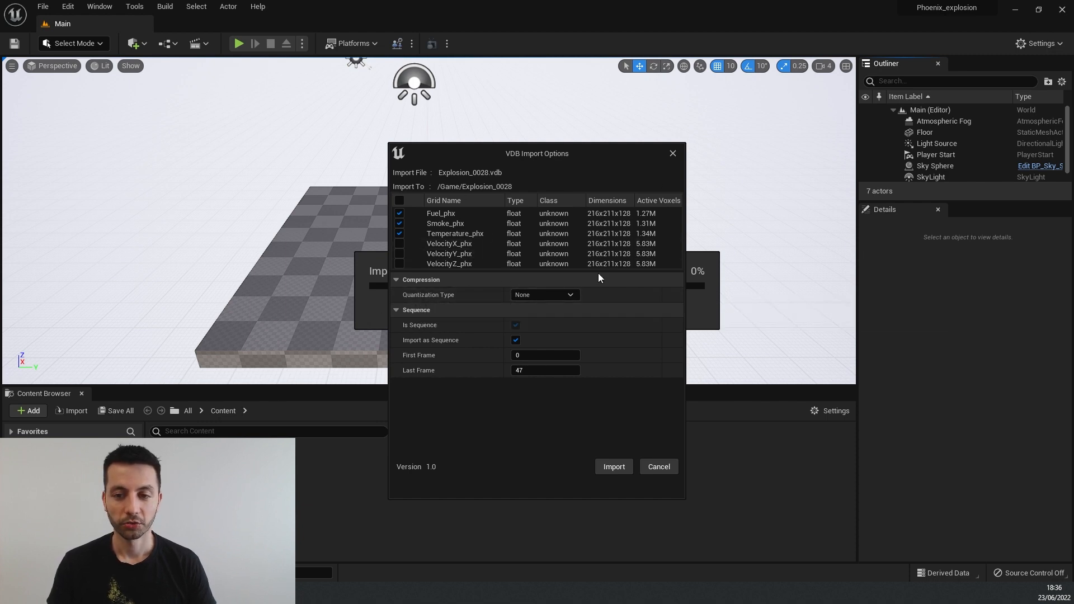
mouse_move(446, 300)
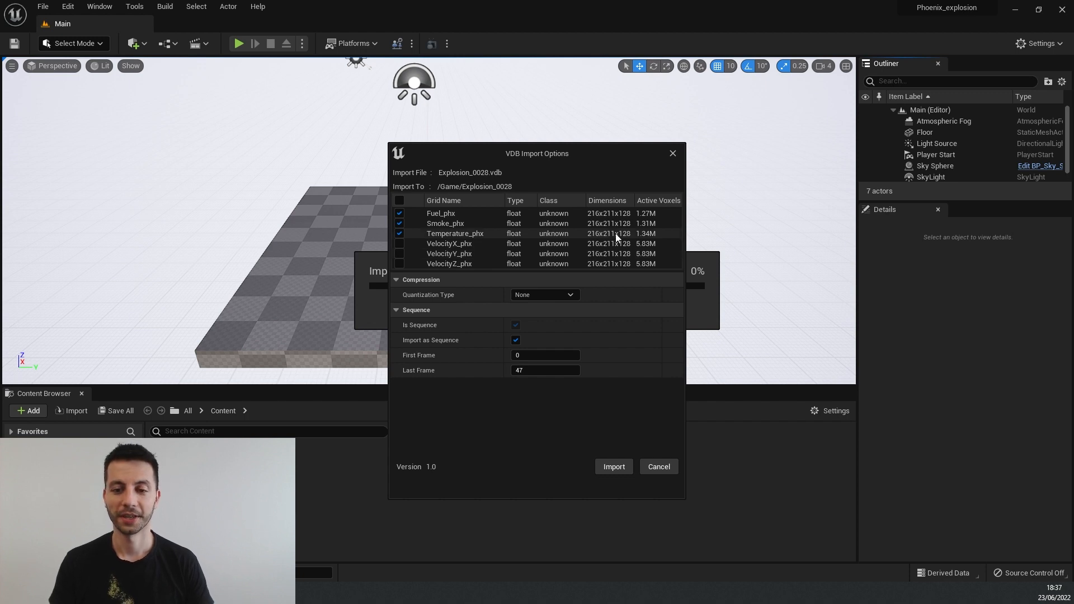
mouse_move(582, 340)
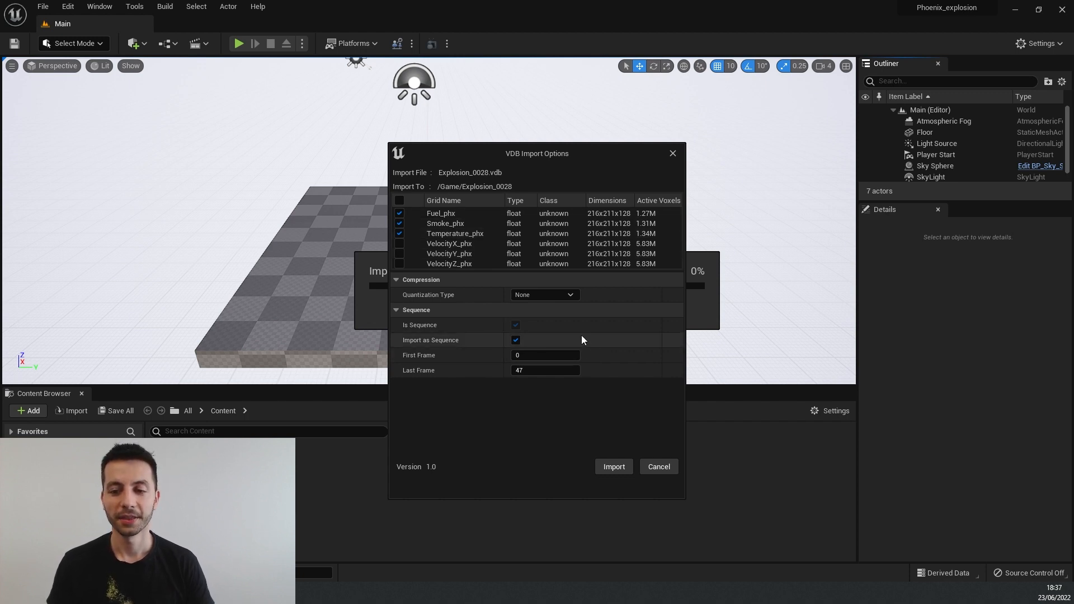
mouse_move(569, 354)
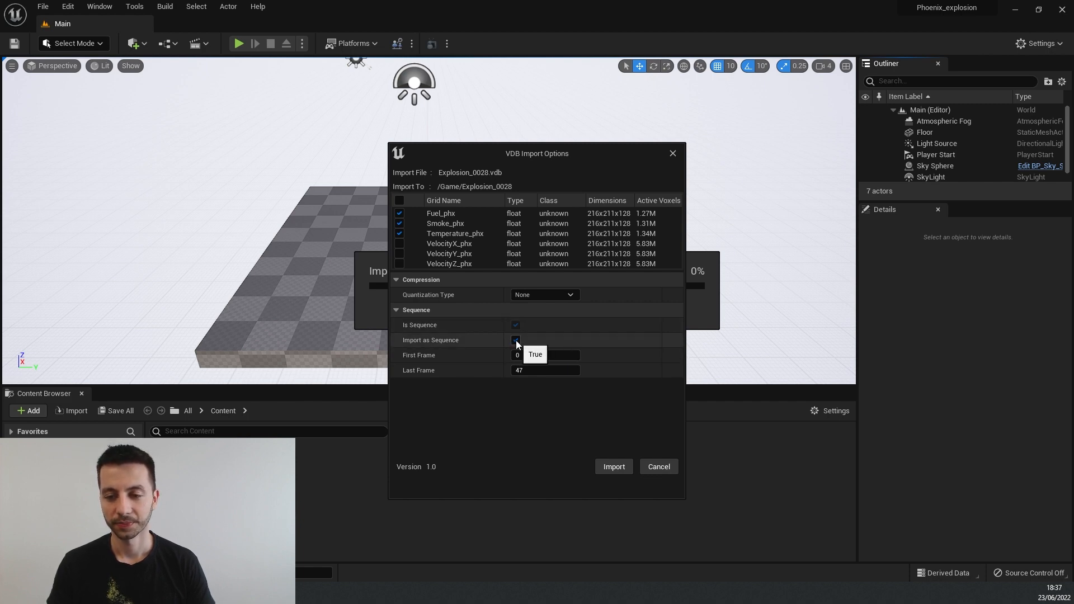
click(515, 340)
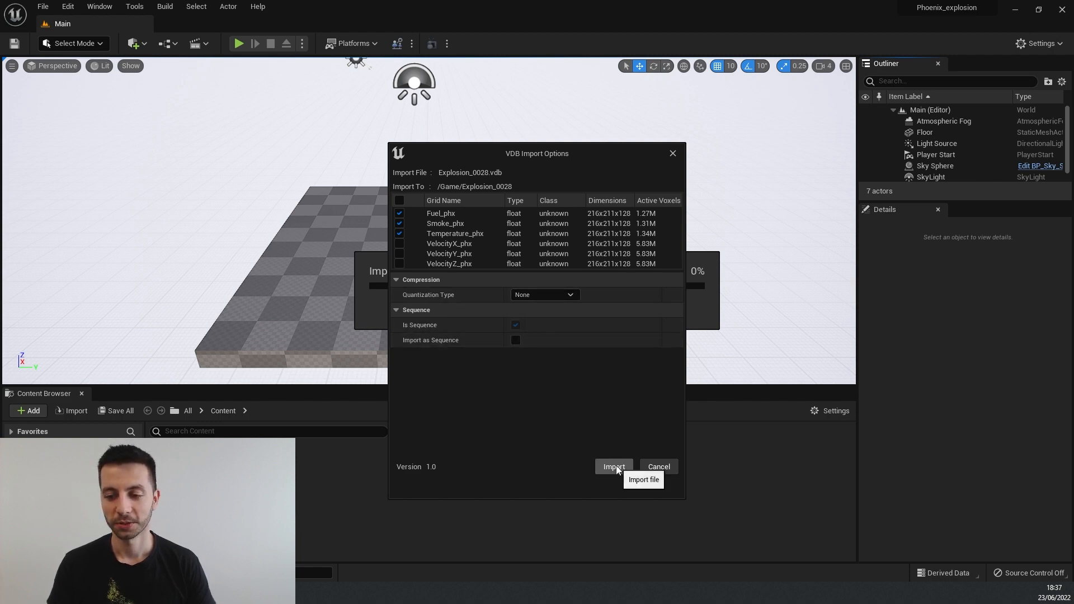
Step: Import the grids and place the Explosion_0028_Fuel_phx volume in the level as smoke
click(613, 467)
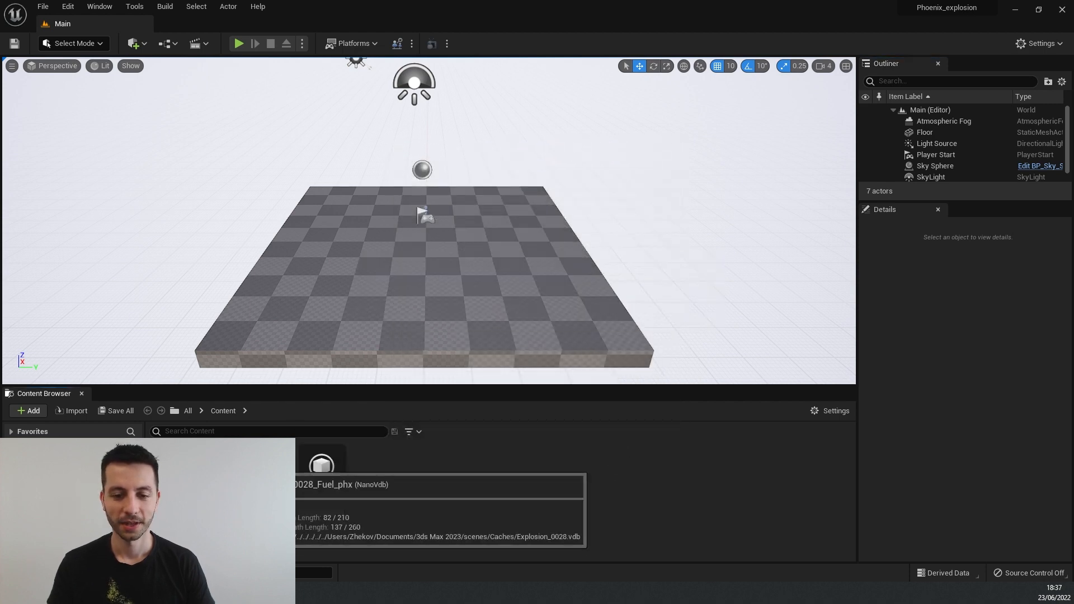
click(935, 165)
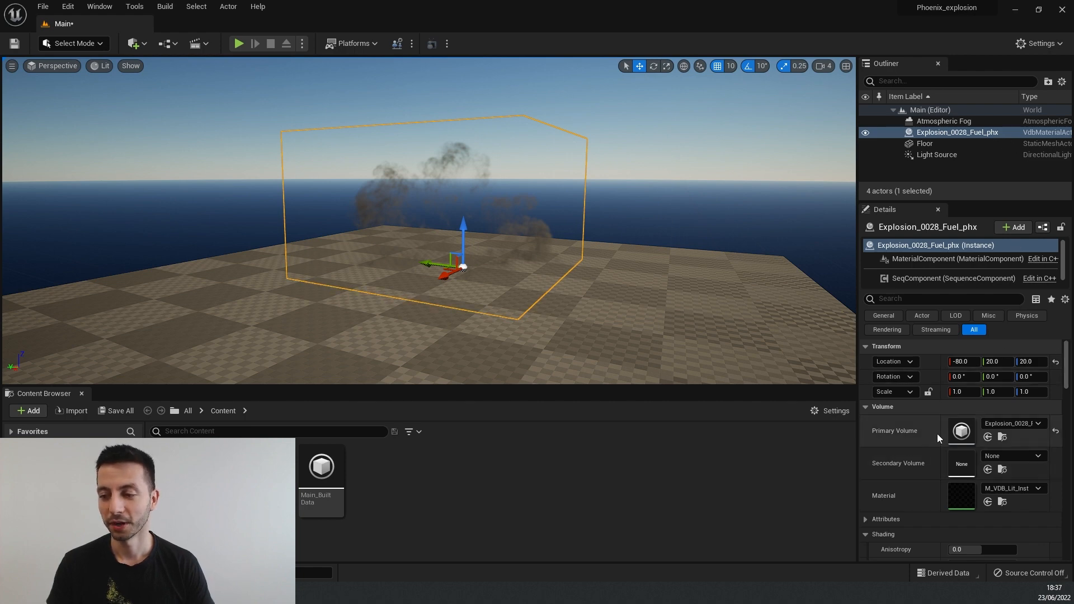
Step: Assign the primary volume and a second Explosion_0028 grid as the secondary volume
click(1037, 423)
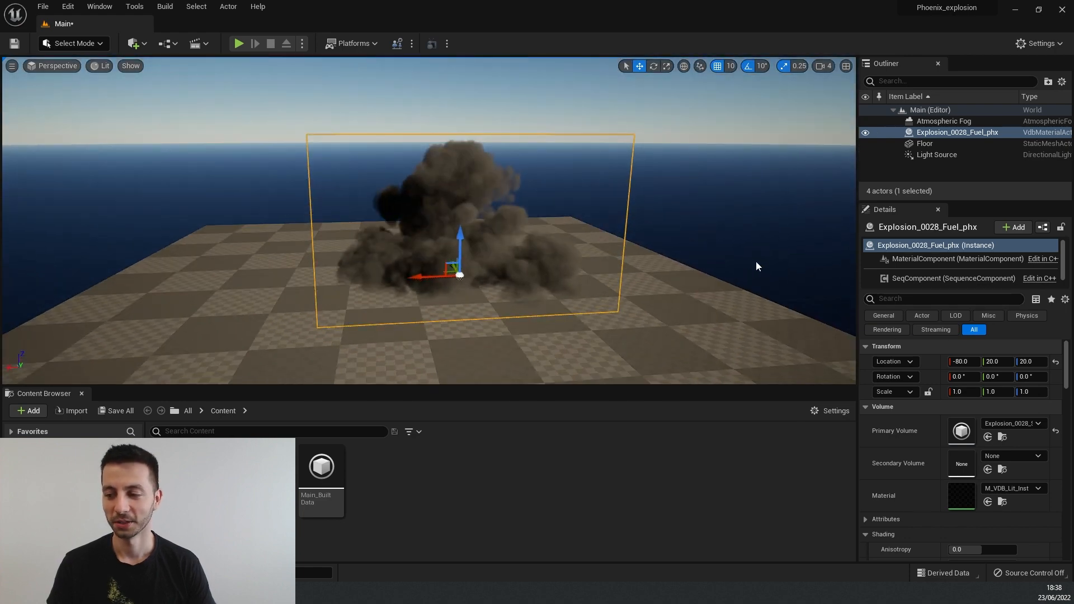
click(1037, 455)
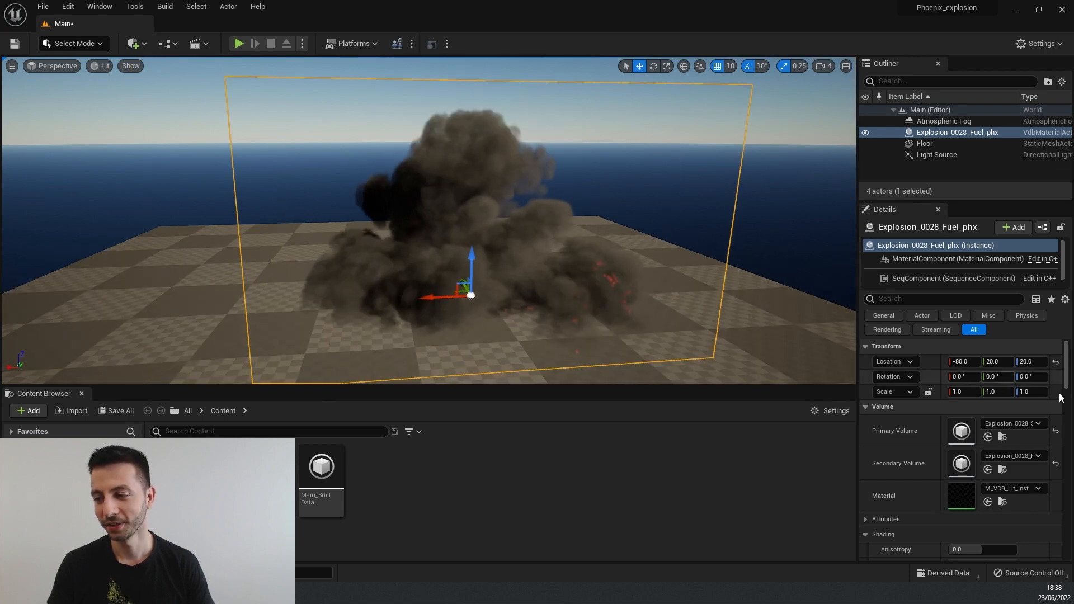
Step: Set blackbody temperature to 5616 and intensity to 5.657758 for bright orange fire
scroll(down, 3)
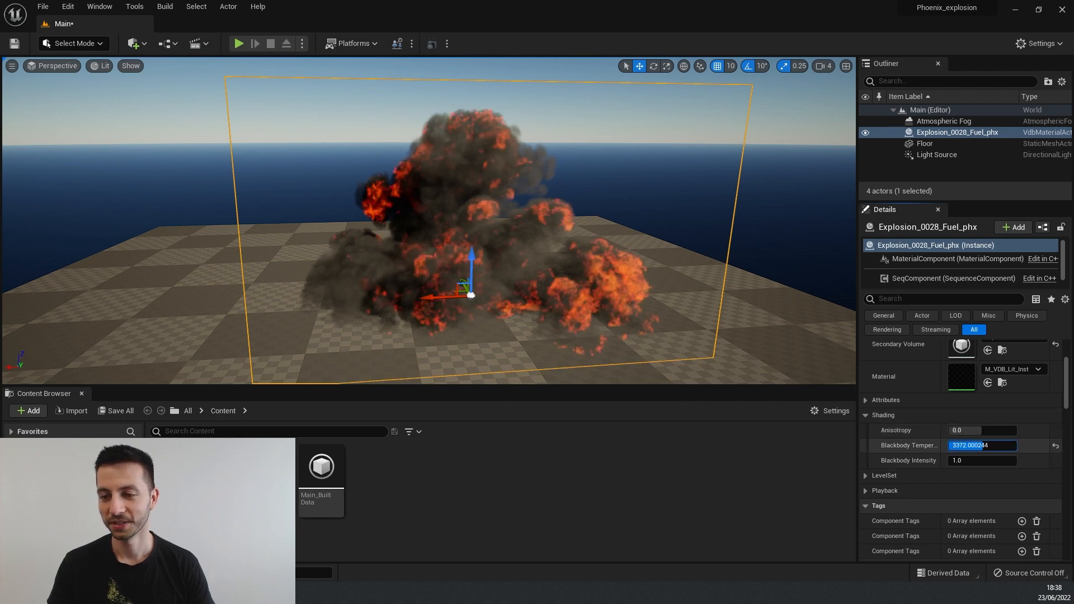
text(6500.0)
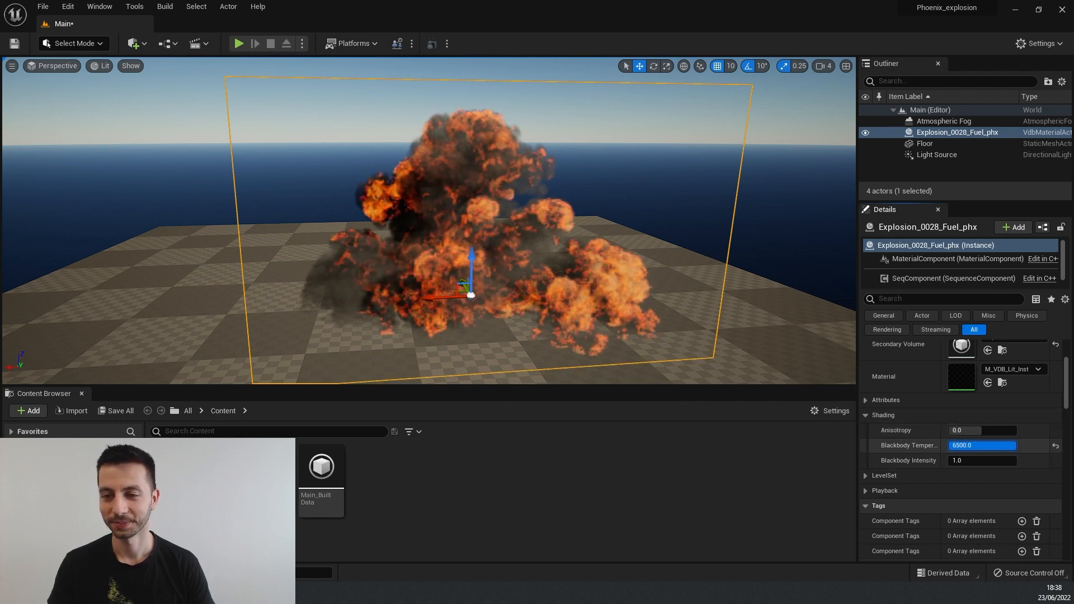
drag(981, 445, 955, 446)
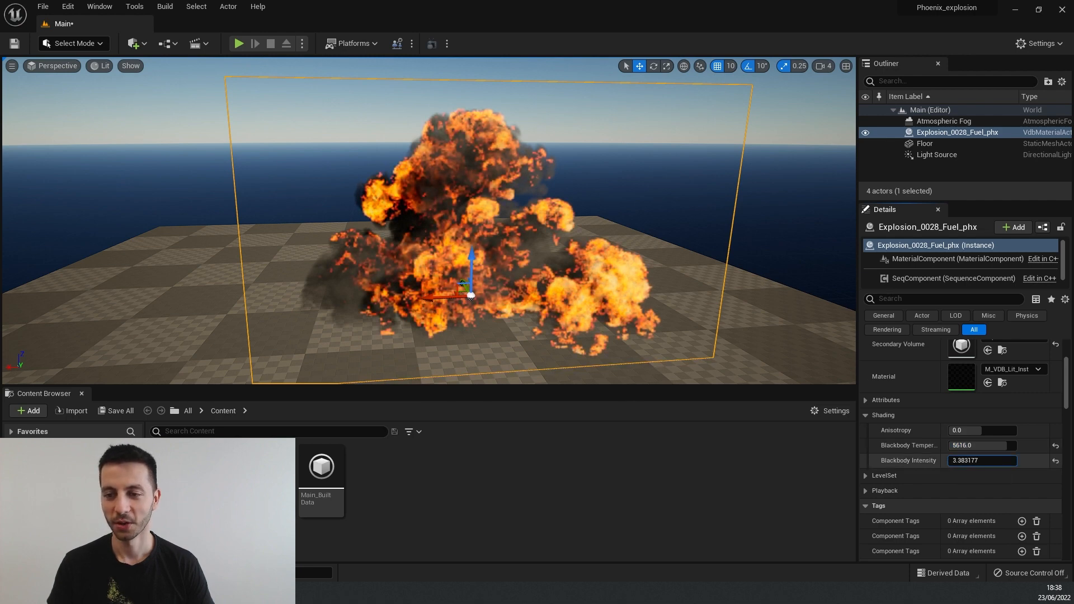
text(5.657758)
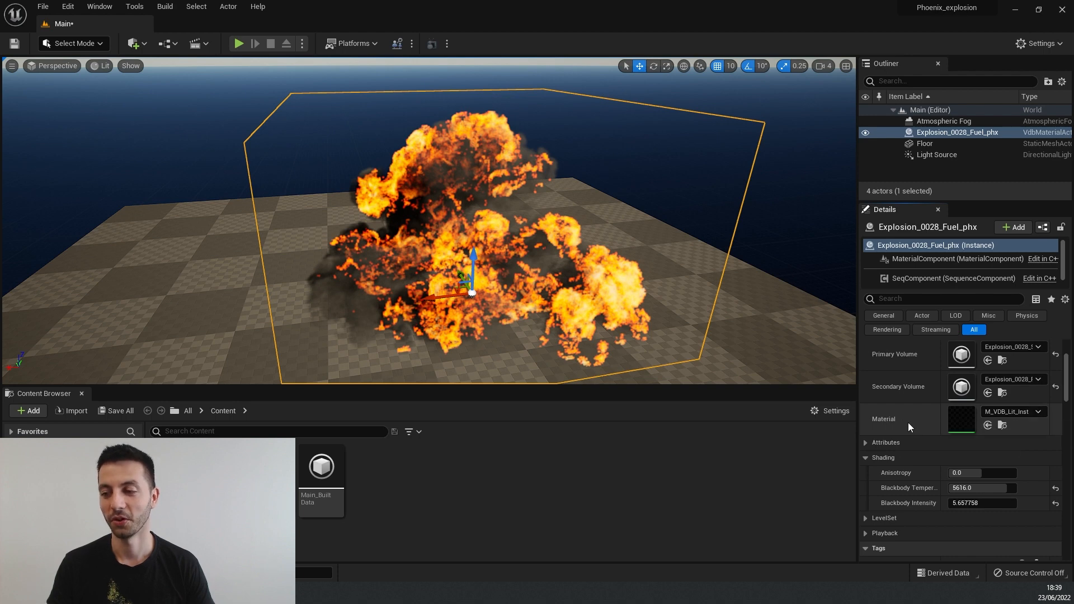
mouse_move(1003, 426)
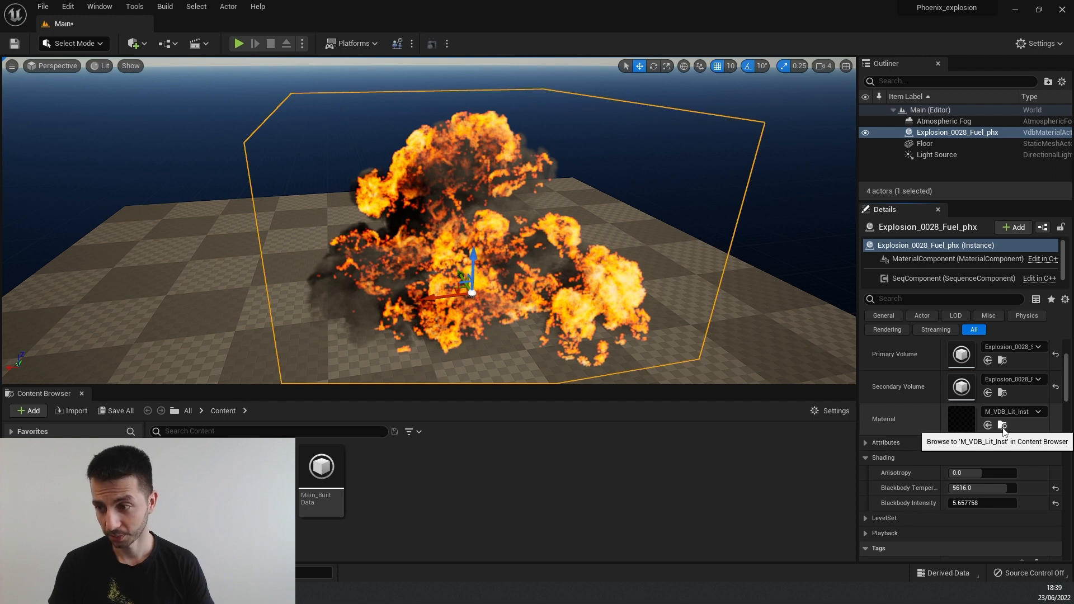
Step: Override M_VDB_Lit_Inst's density multiplier to about 110 and albedo to 0.912
click(1002, 425)
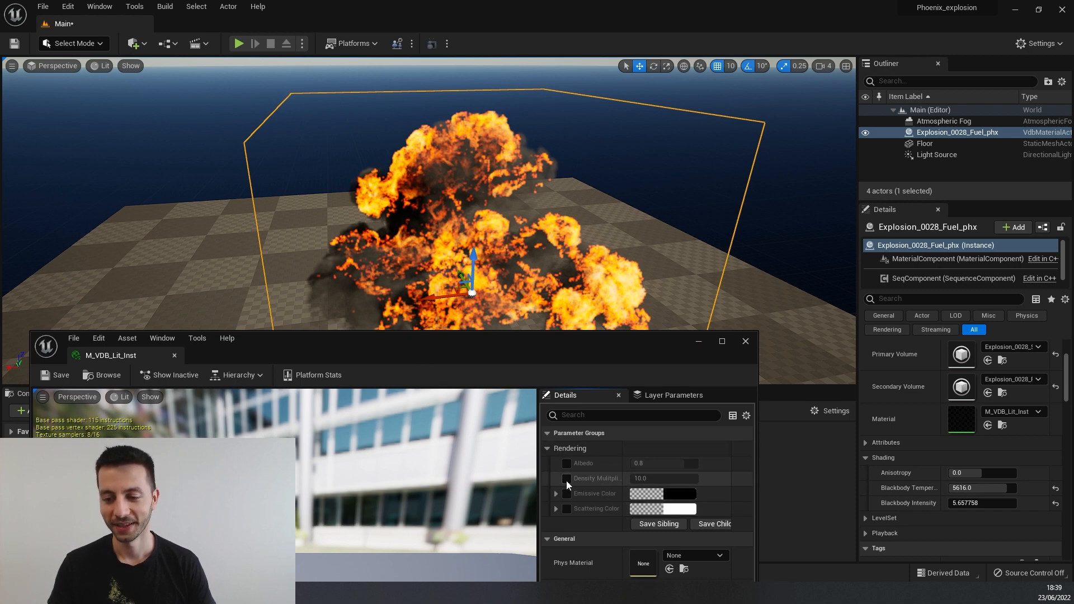
click(565, 478)
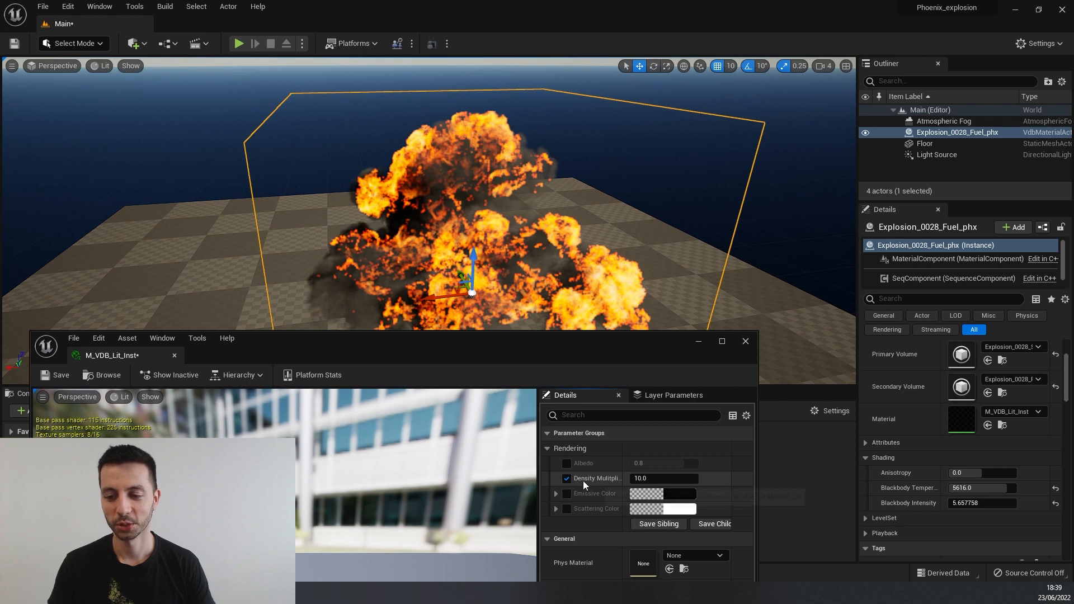
click(663, 478)
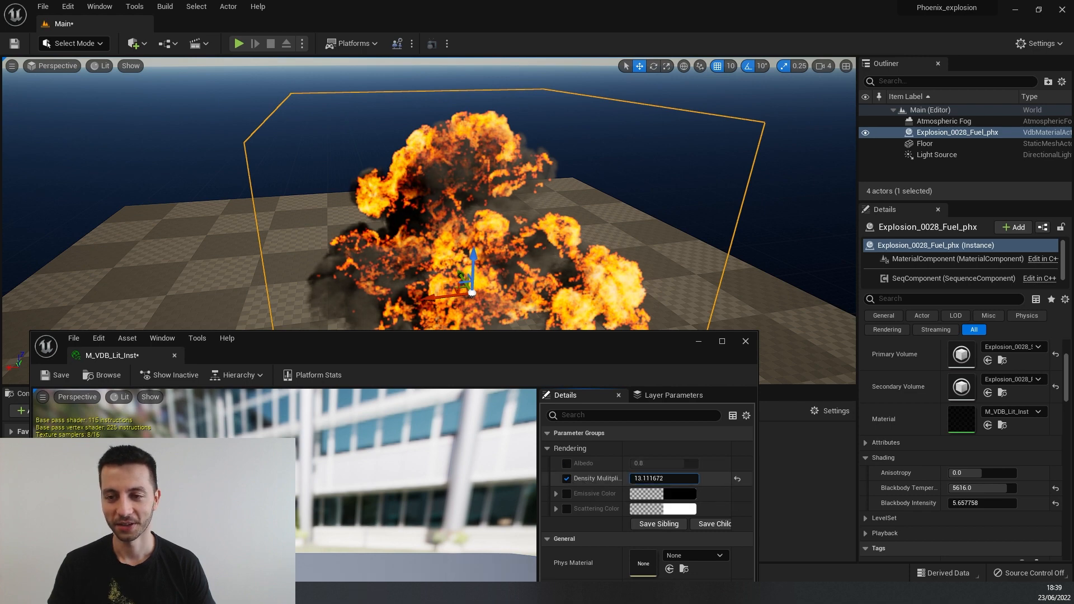
text(115.98835)
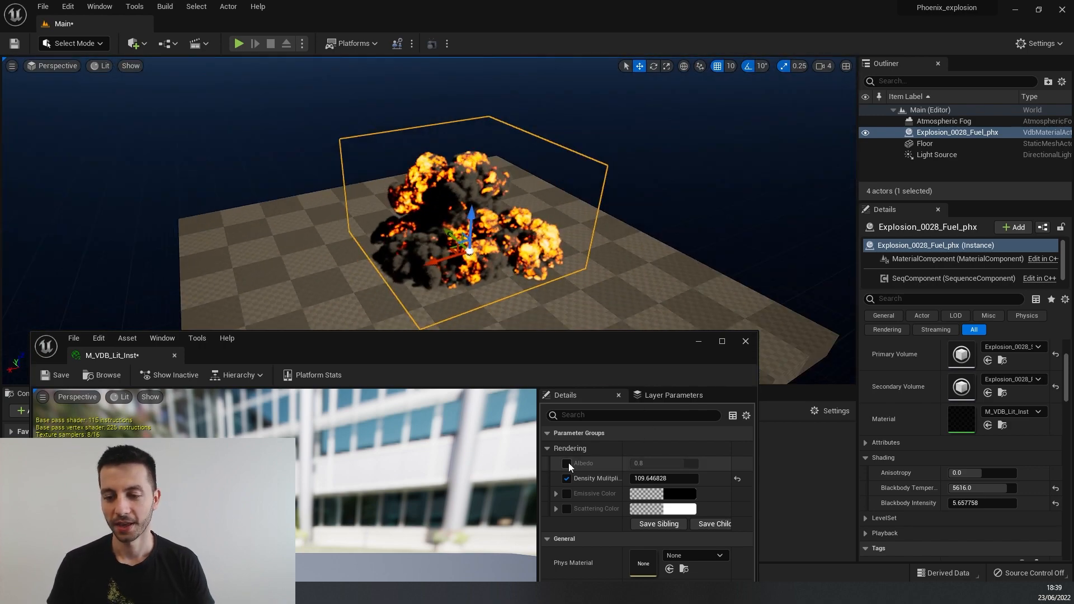
click(566, 463)
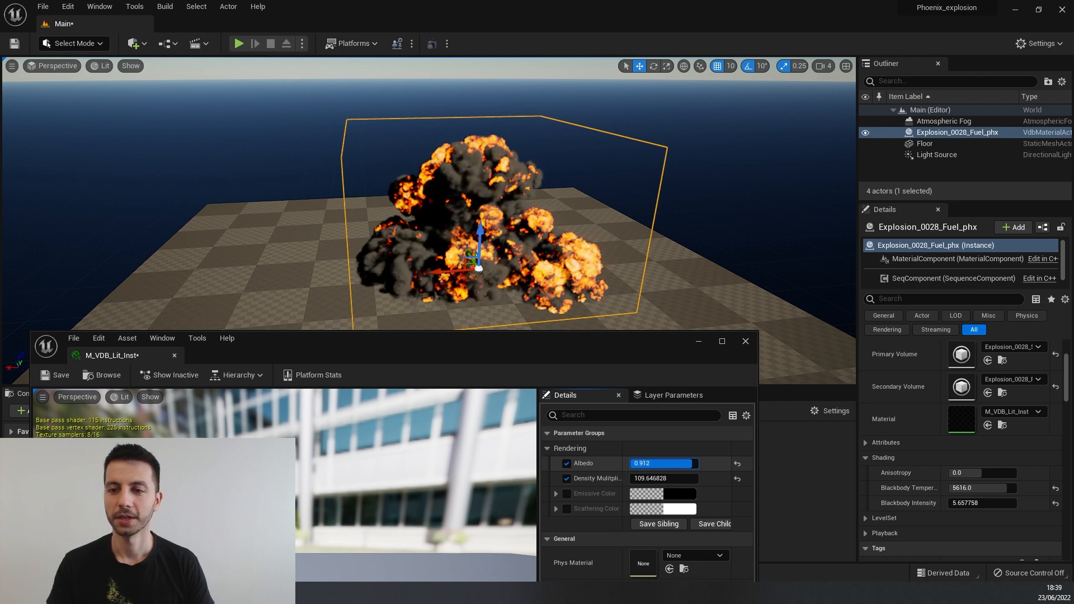
drag(674, 463, 658, 463)
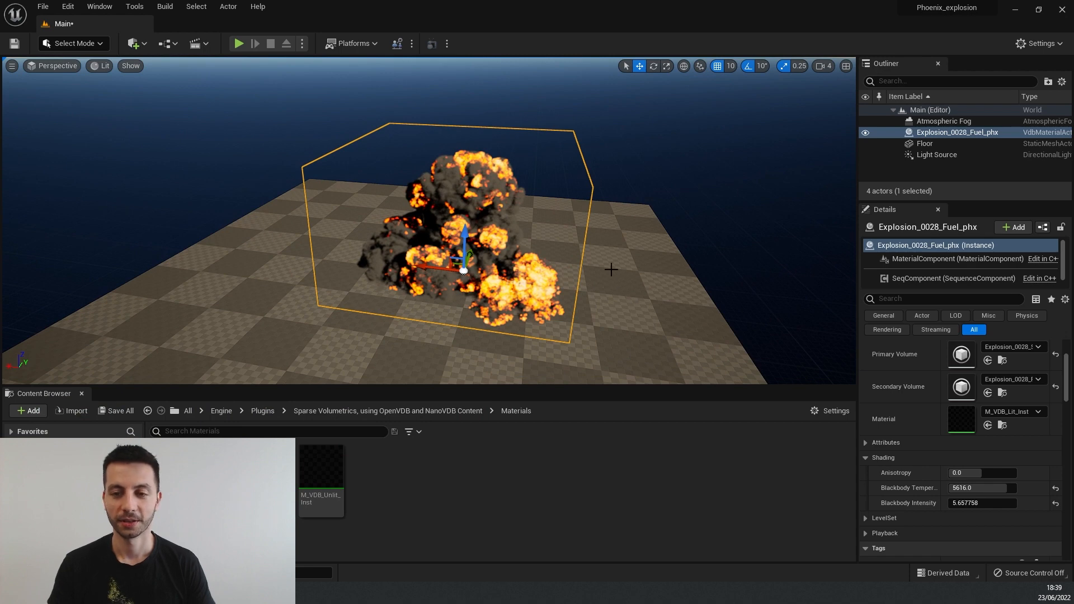
mouse_move(444, 276)
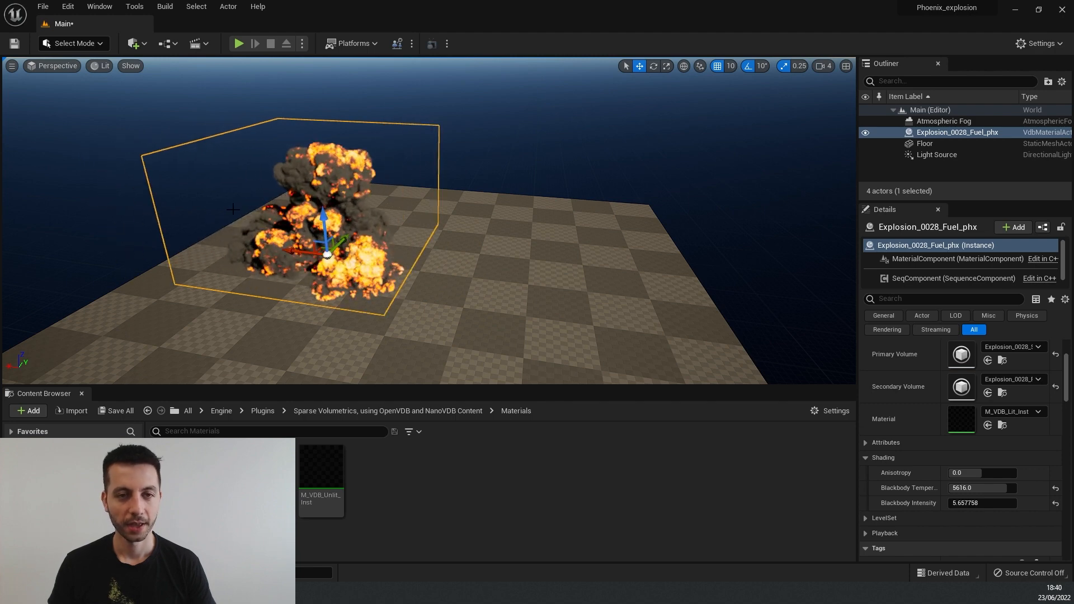
Step: Show all placeable actor classes from Quick Add, scrolled to the volumetric entries
click(135, 43)
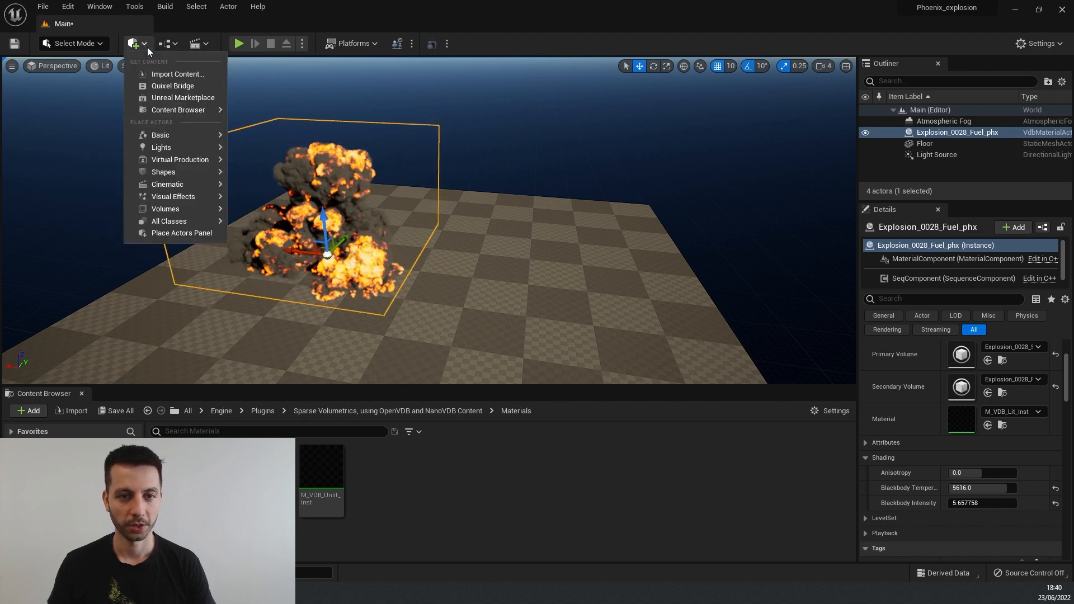
click(168, 220)
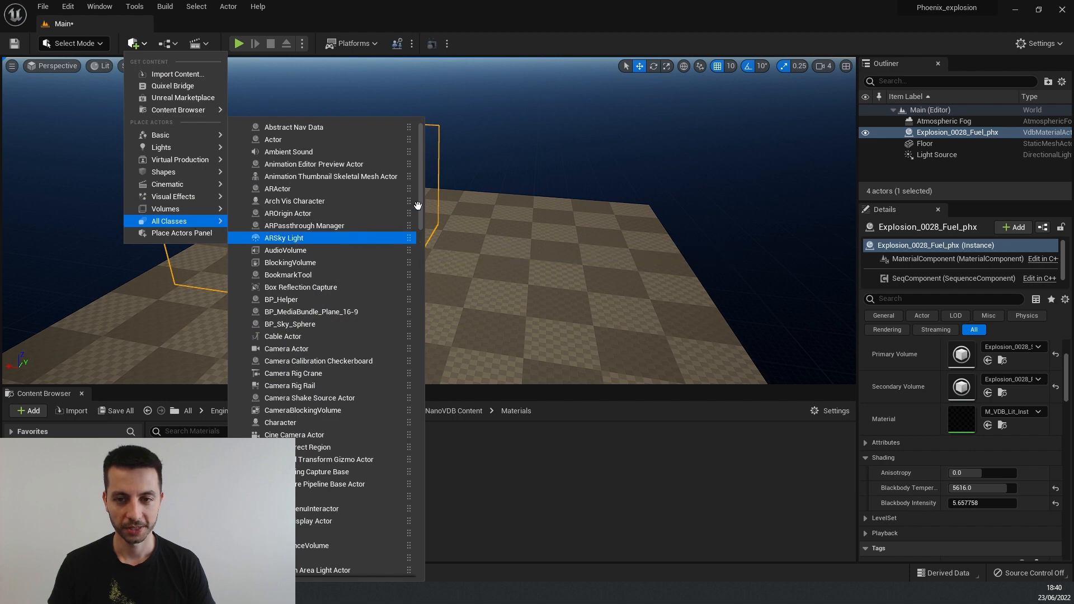
scroll(down, 3)
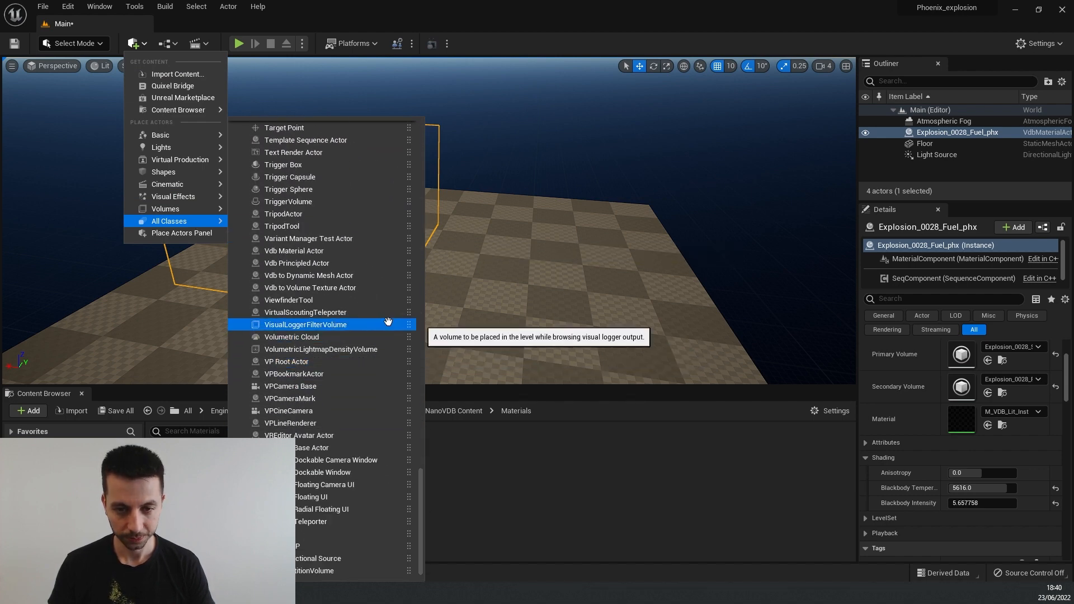
mouse_move(296, 263)
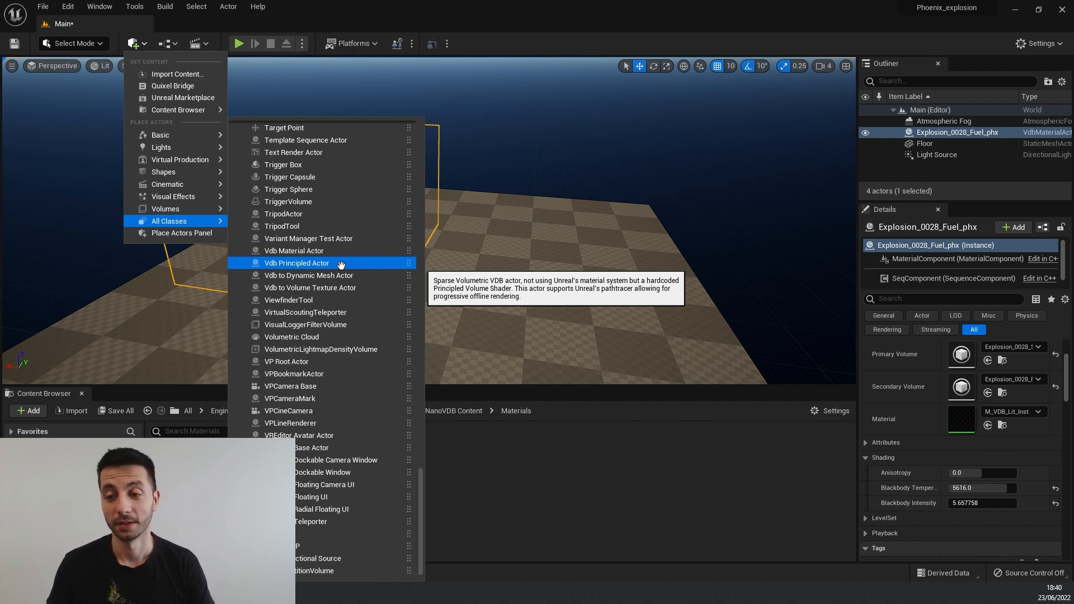
Step: Add a Vdb Principled Actor using Explosion_0028_Smoke_phx as its primary volume
click(297, 262)
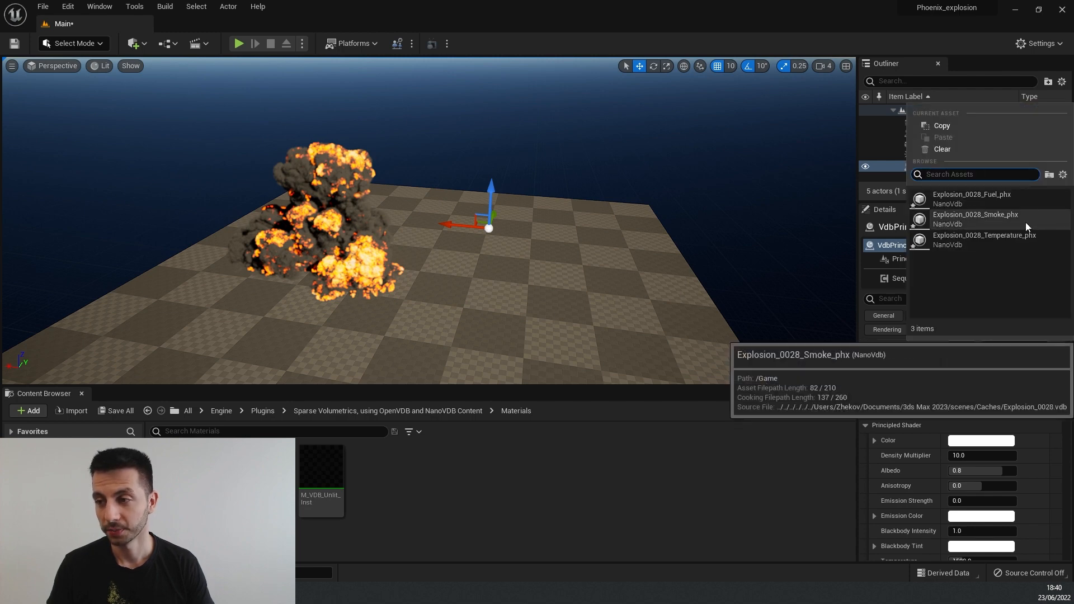
click(975, 217)
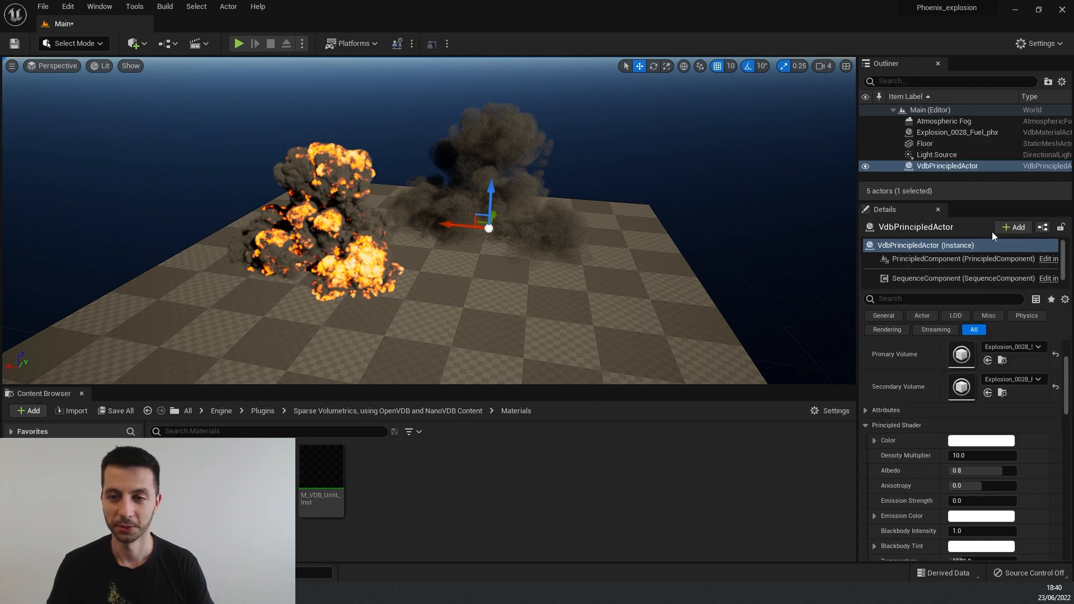
scroll(down, 3)
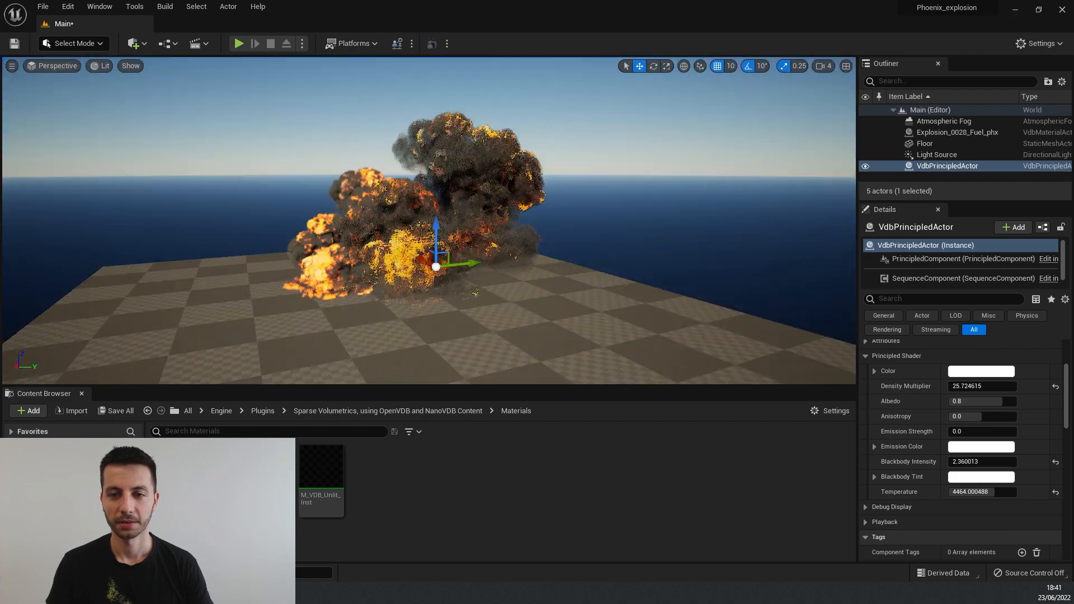
Step: Switch the viewport view mode to Path Tracing to preview both explosions
click(100, 66)
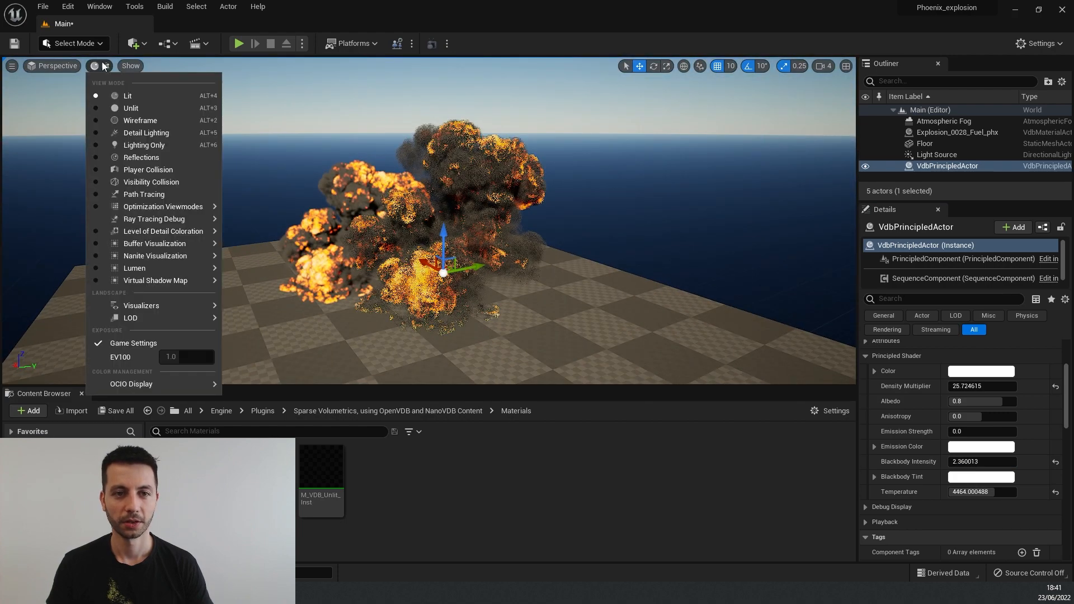
click(127, 95)
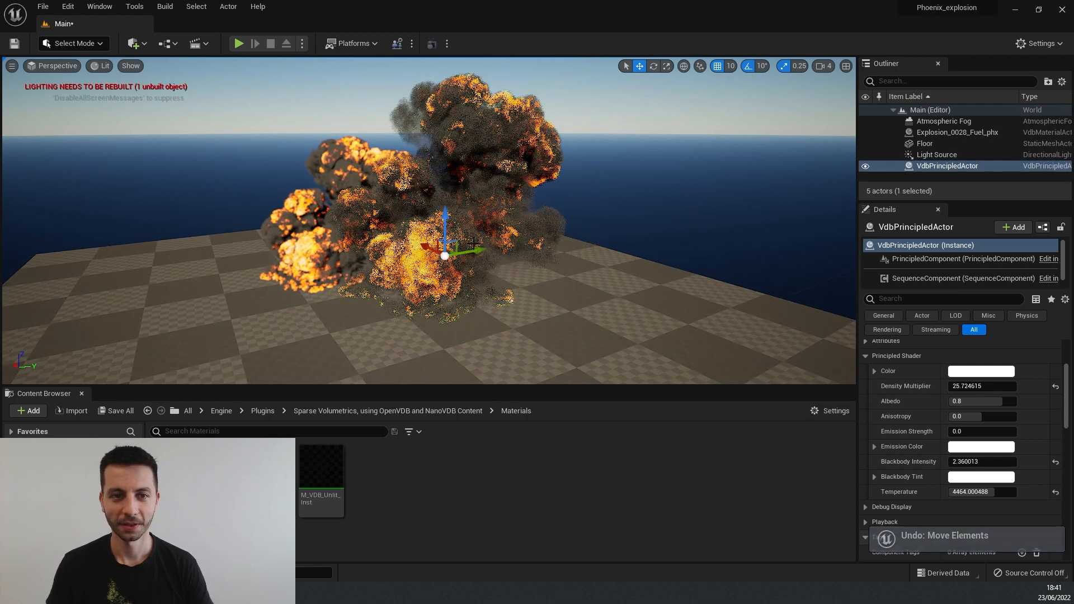
click(100, 66)
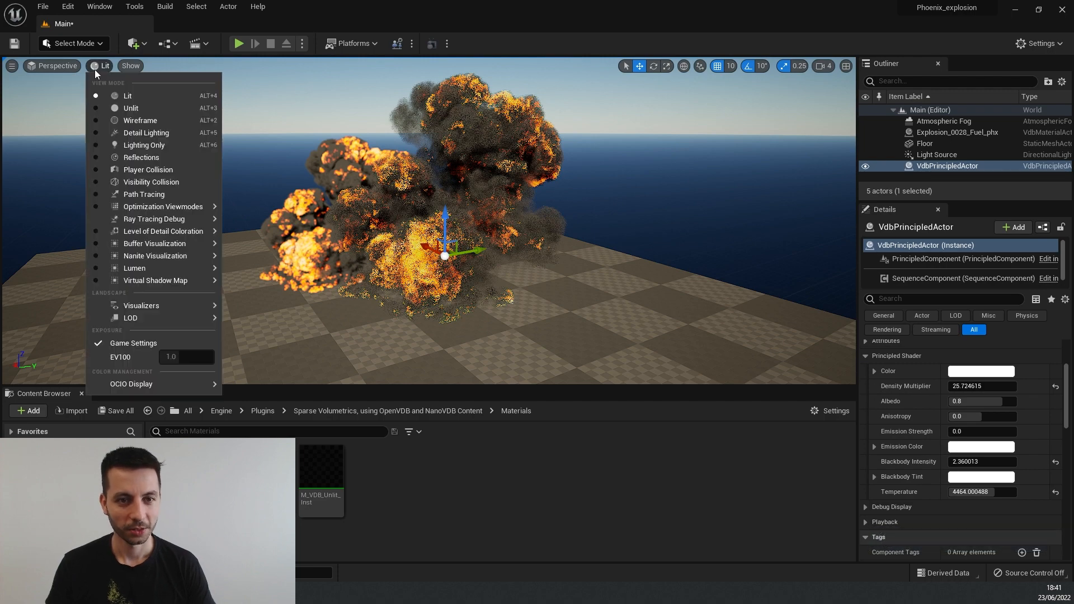
mouse_move(143, 194)
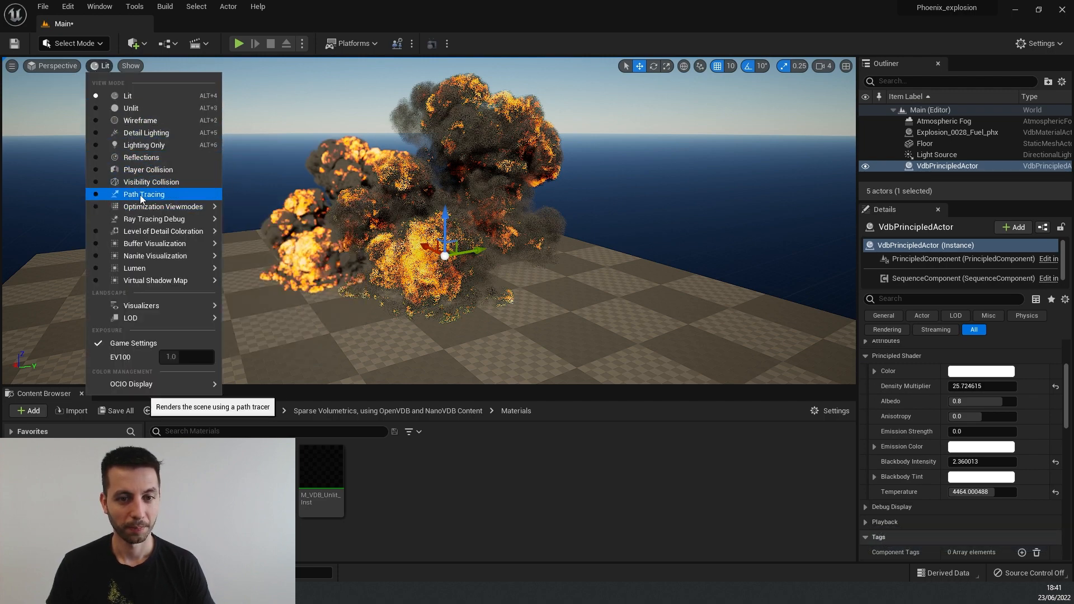
click(145, 194)
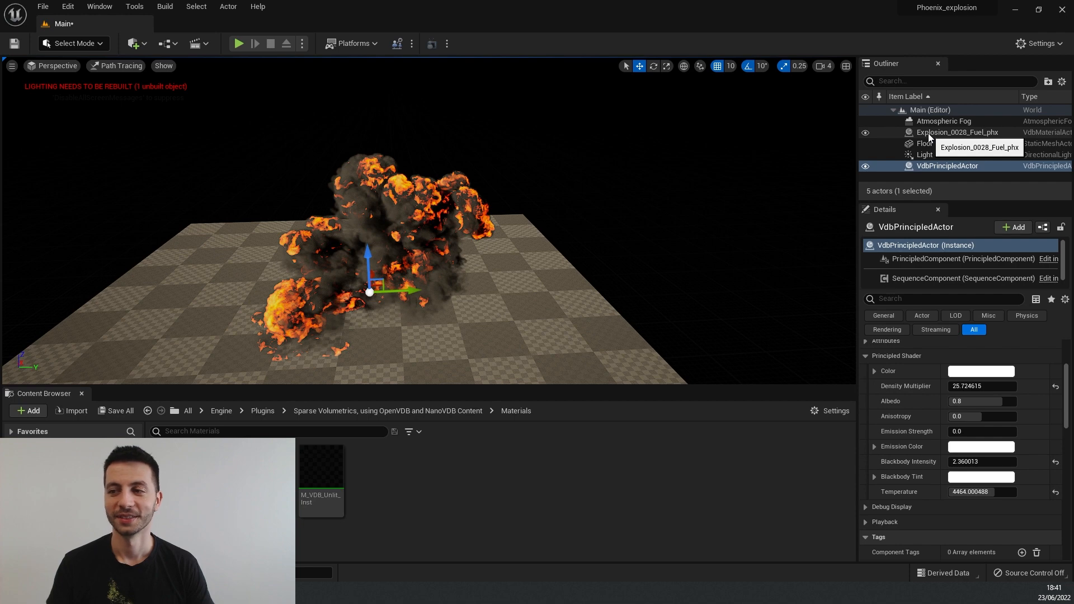
Step: Return the view mode to Lit and select Explosion_0028_Fuel_phx in the Outliner
click(119, 66)
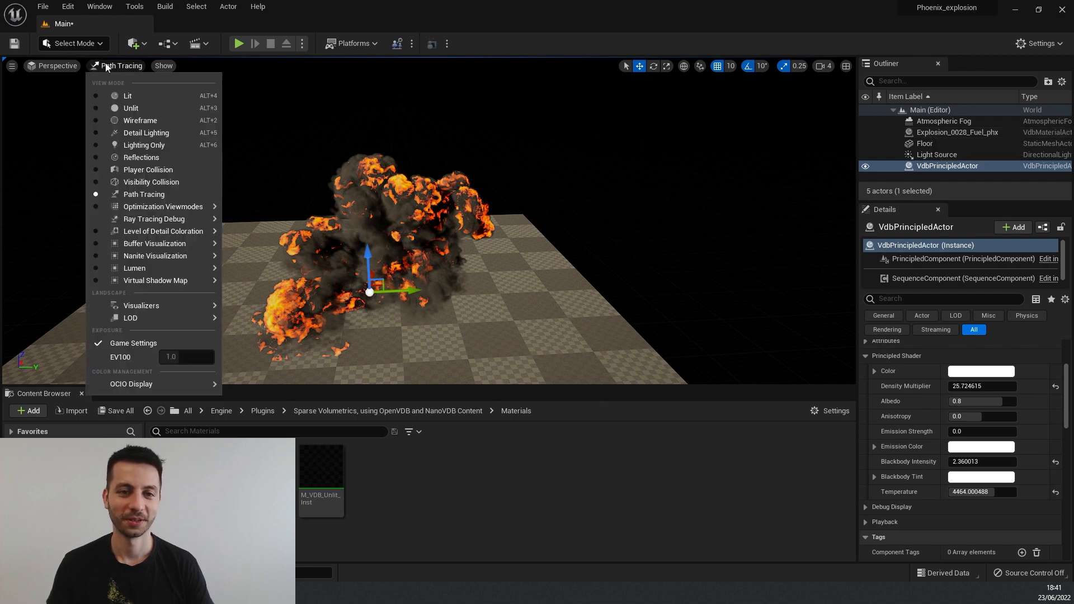
mouse_move(128, 95)
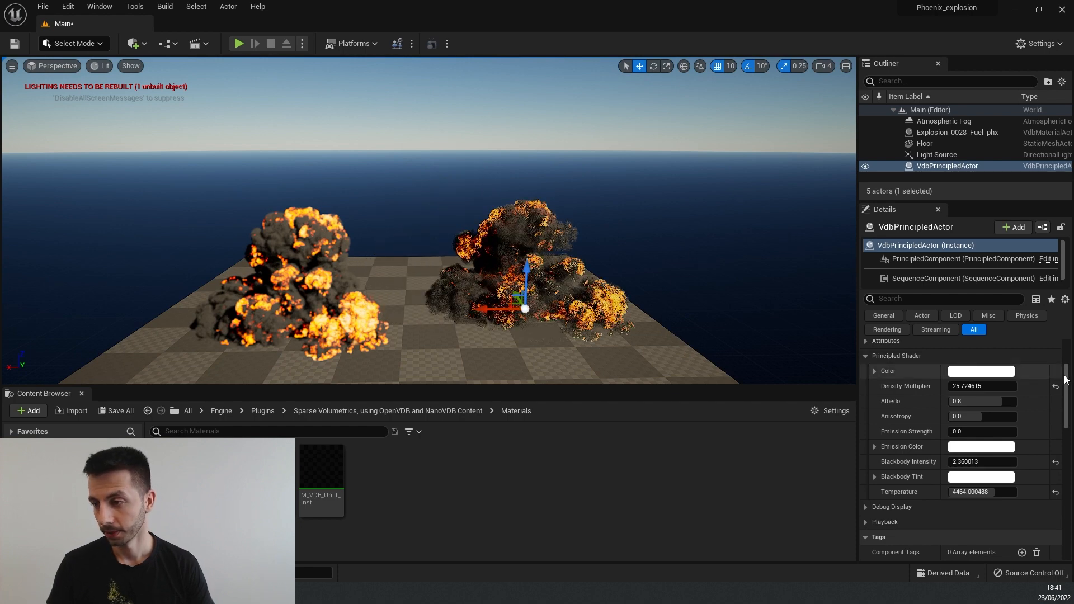
click(957, 132)
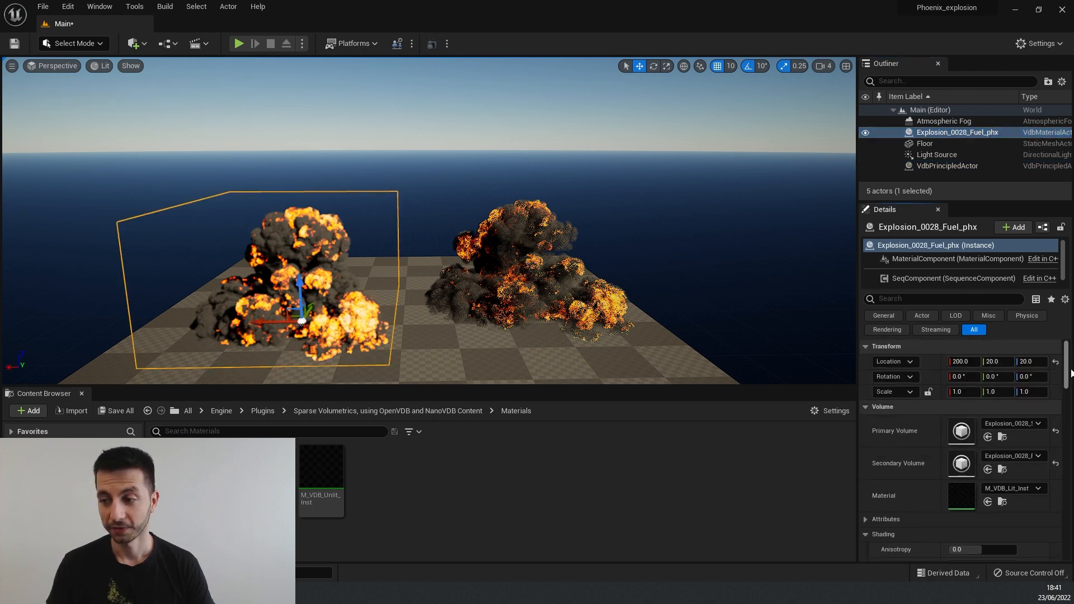
Step: Set the Fuel explosion's blackbody temperature to 1.0 and raise its intensity to about 11.7
click(1038, 430)
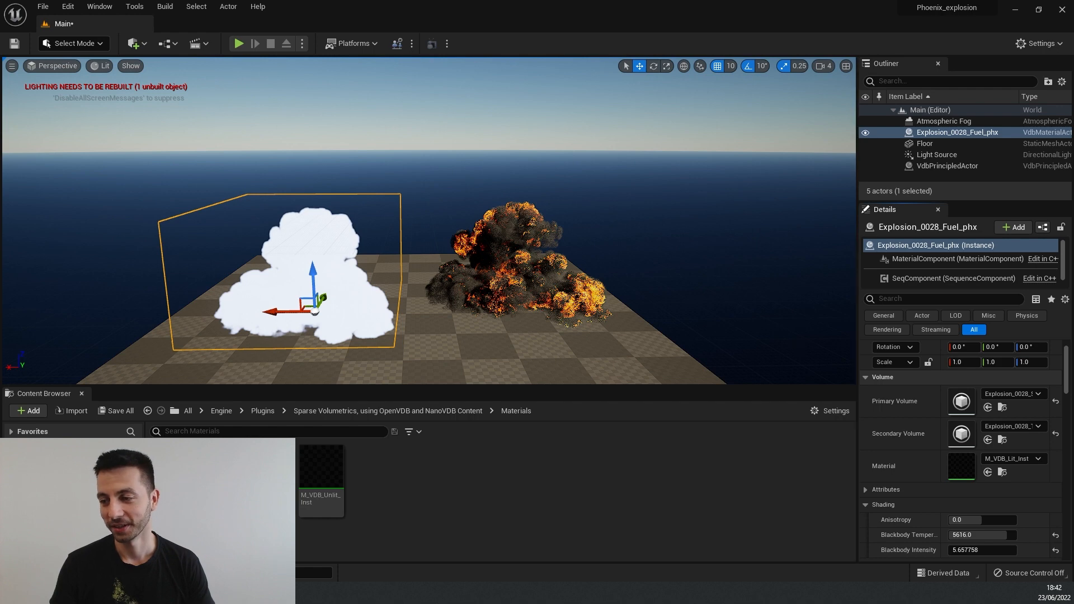
scroll(down, 3)
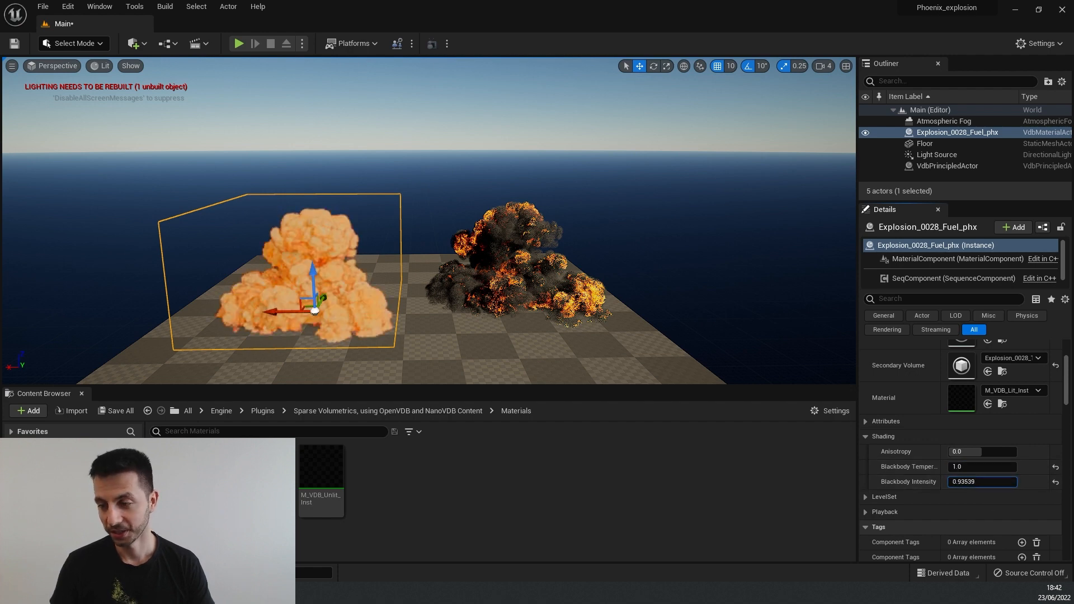
text(17.546825)
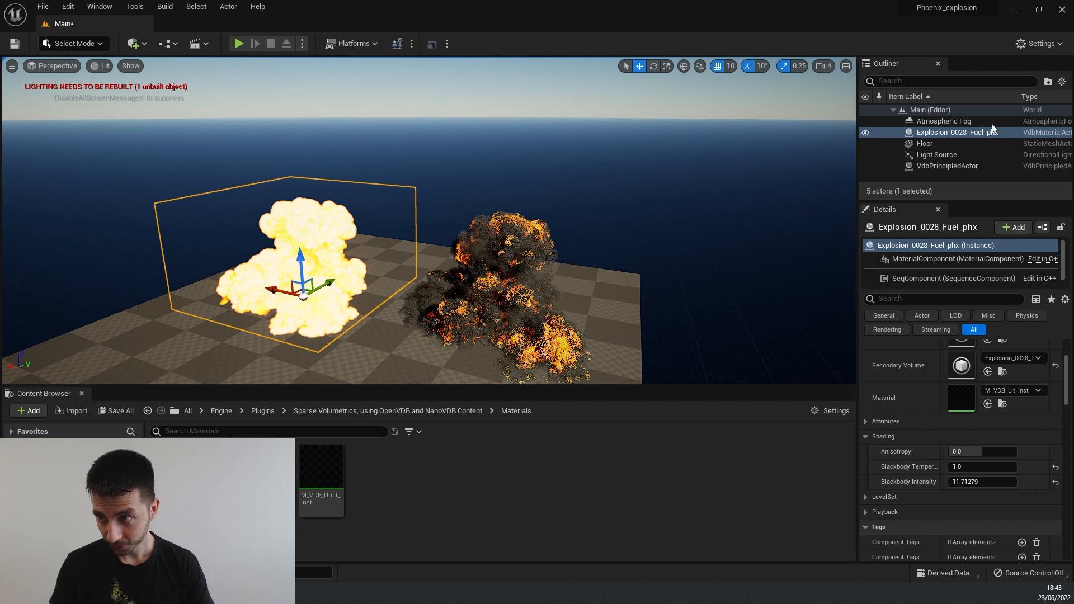
Step: Delete both explosion actors and begin re-importing the explosion VDB file
click(958, 132)
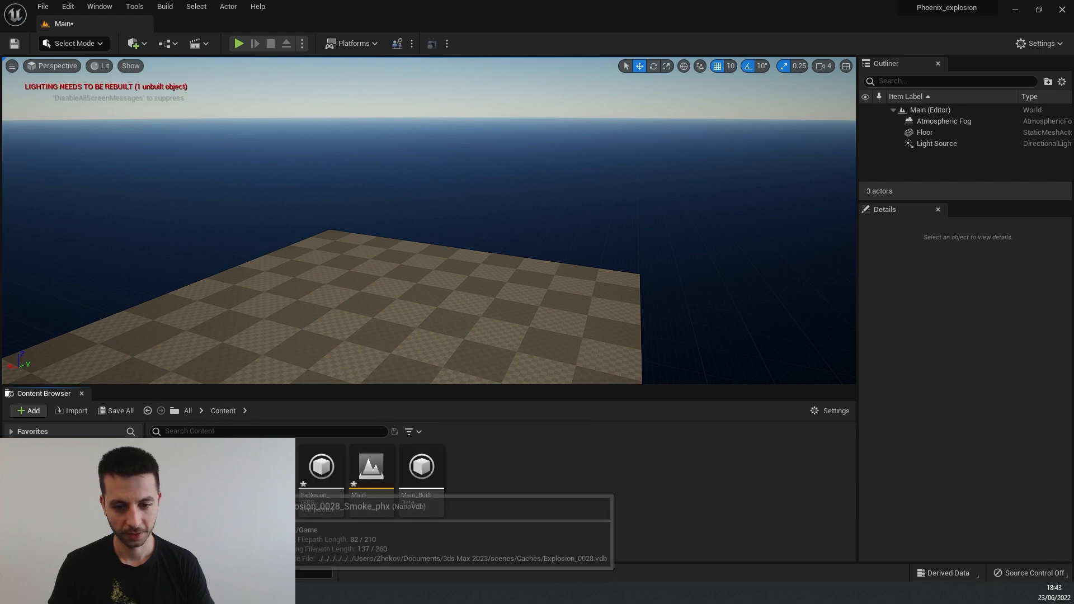
click(320, 466)
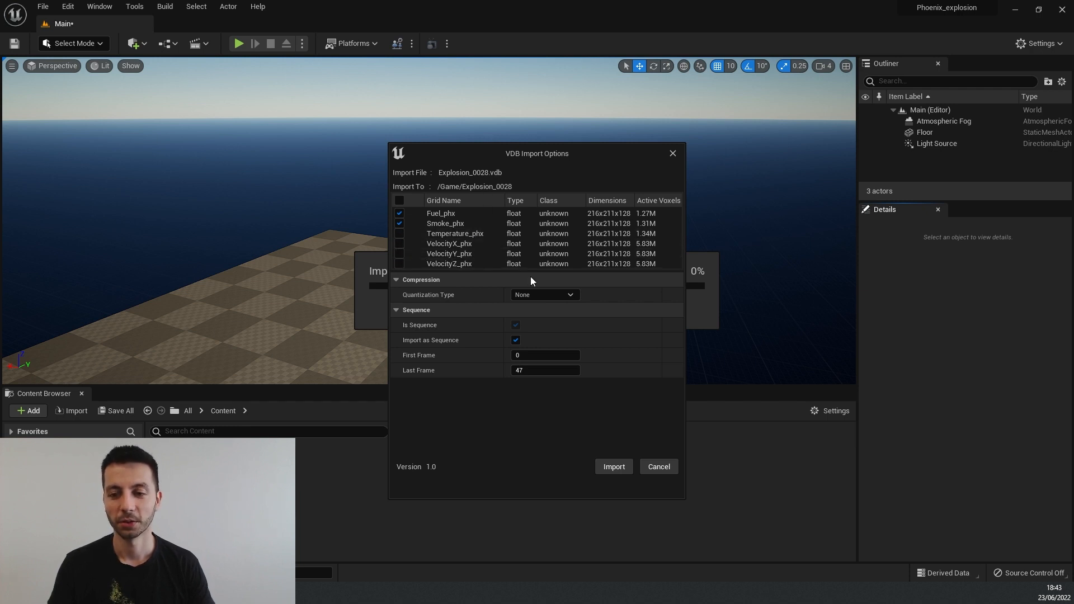
mouse_move(613, 467)
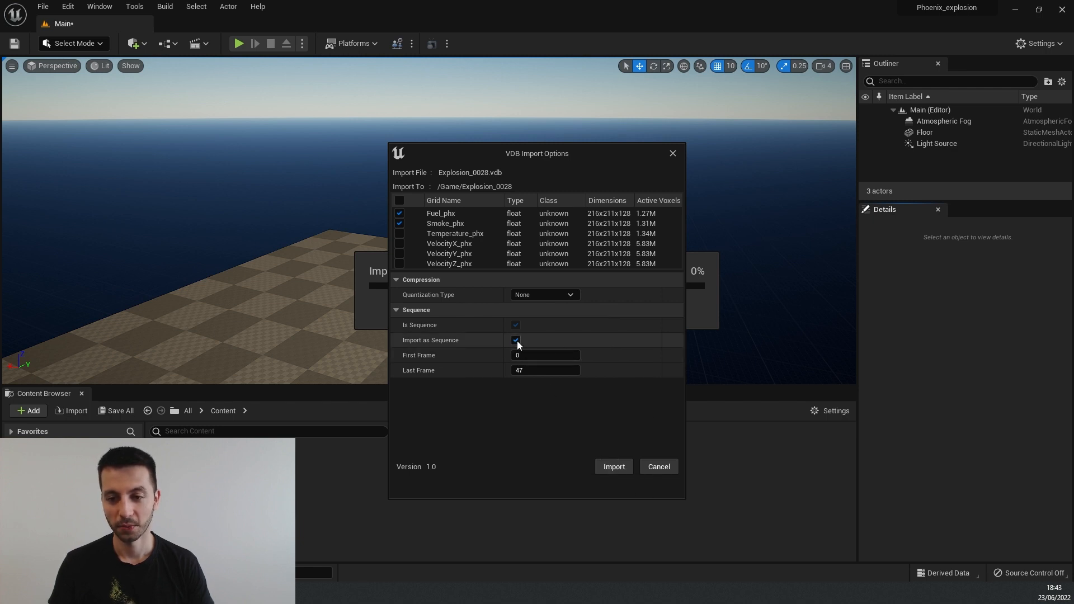
Step: Import the Fuel_phx and Smoke_phx grids as an animated sequence of frames 0 to 47
click(613, 466)
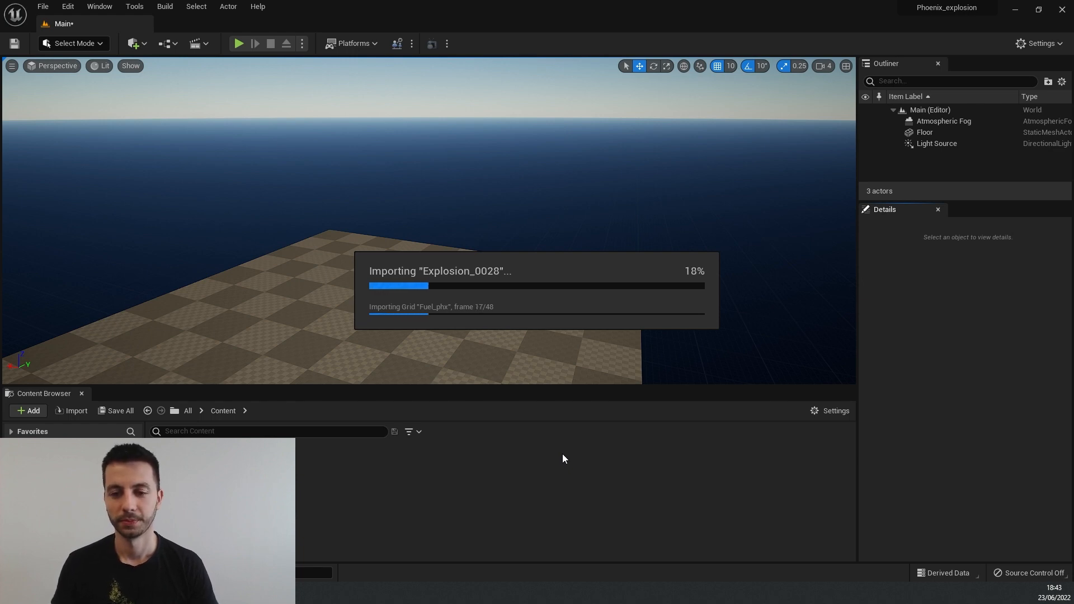
mouse_move(707, 335)
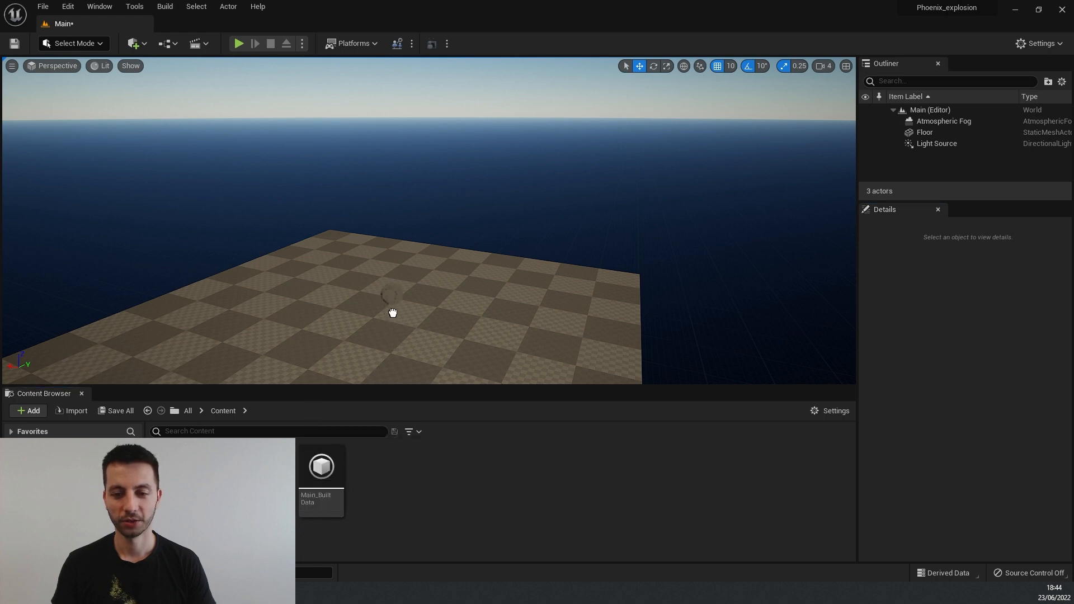
Step: Drop the Fuel explosion volume into the level and add a new level sequence named Explosion
click(393, 312)
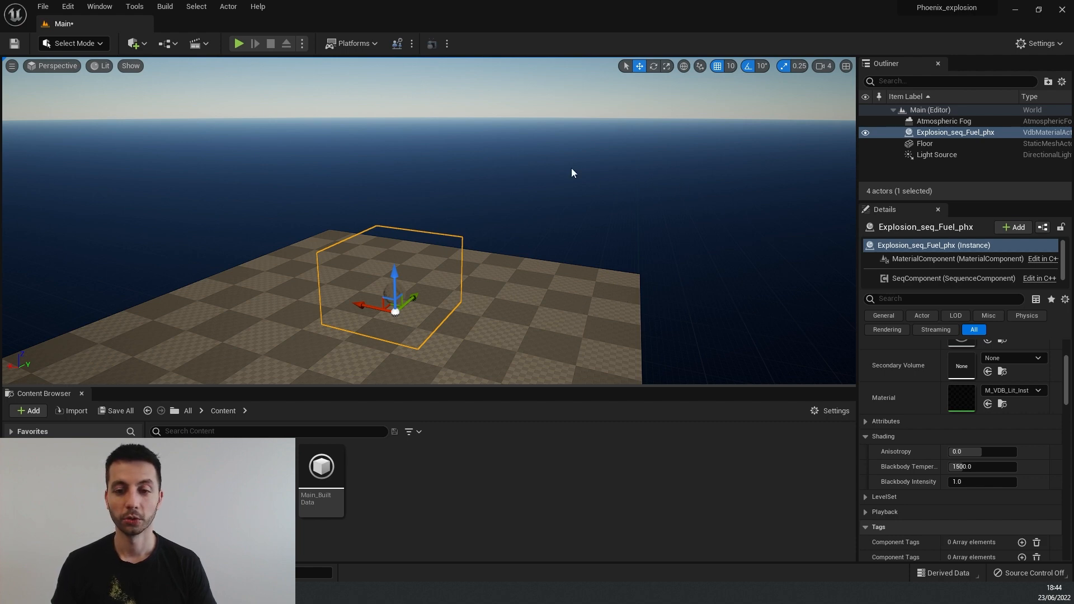
click(199, 43)
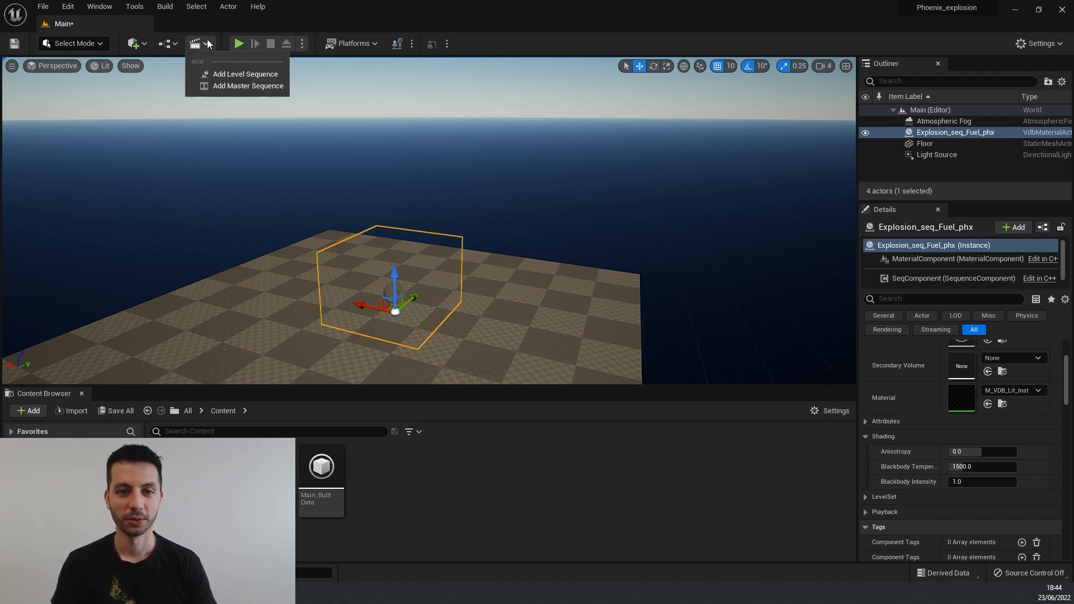
mouse_move(244, 74)
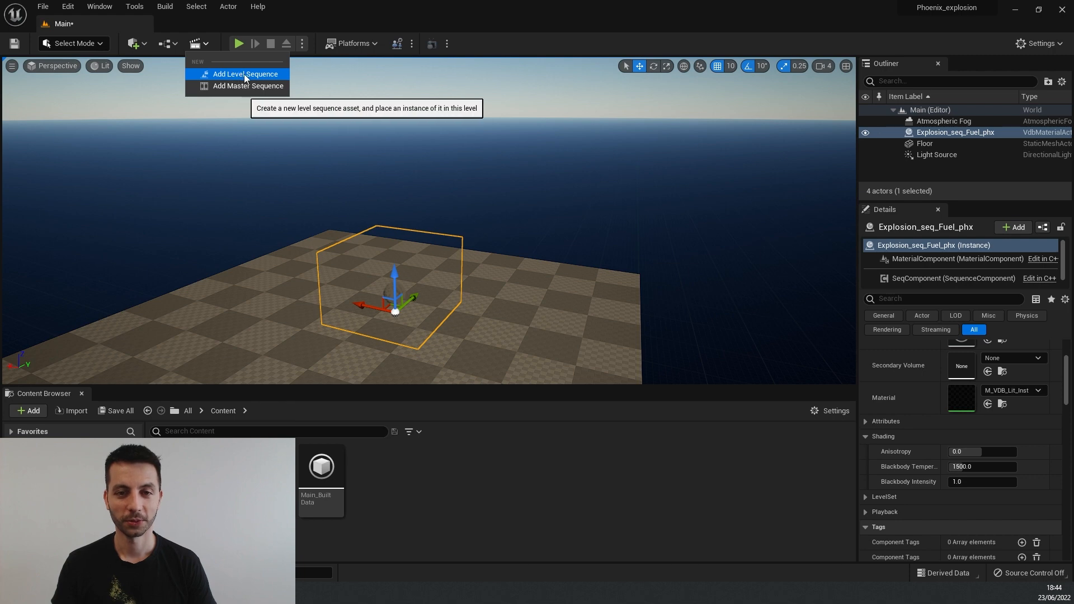
click(242, 74)
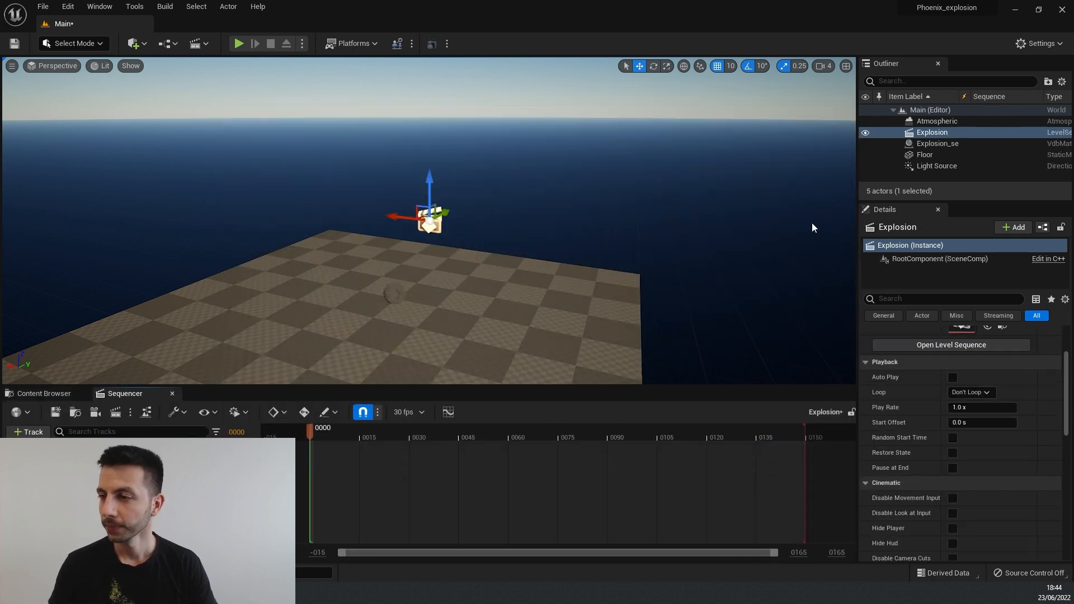
mouse_move(935, 144)
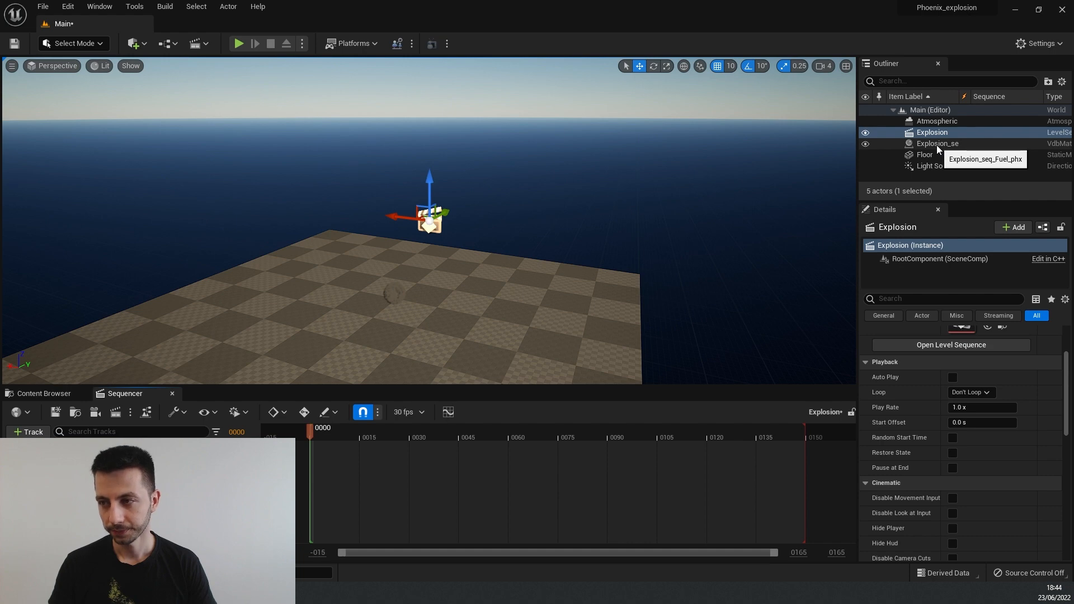
Step: Add Explosion_seq_Fuel_phx as a sequencer track and scrub frames 5 to 30 to preview the plume
click(937, 144)
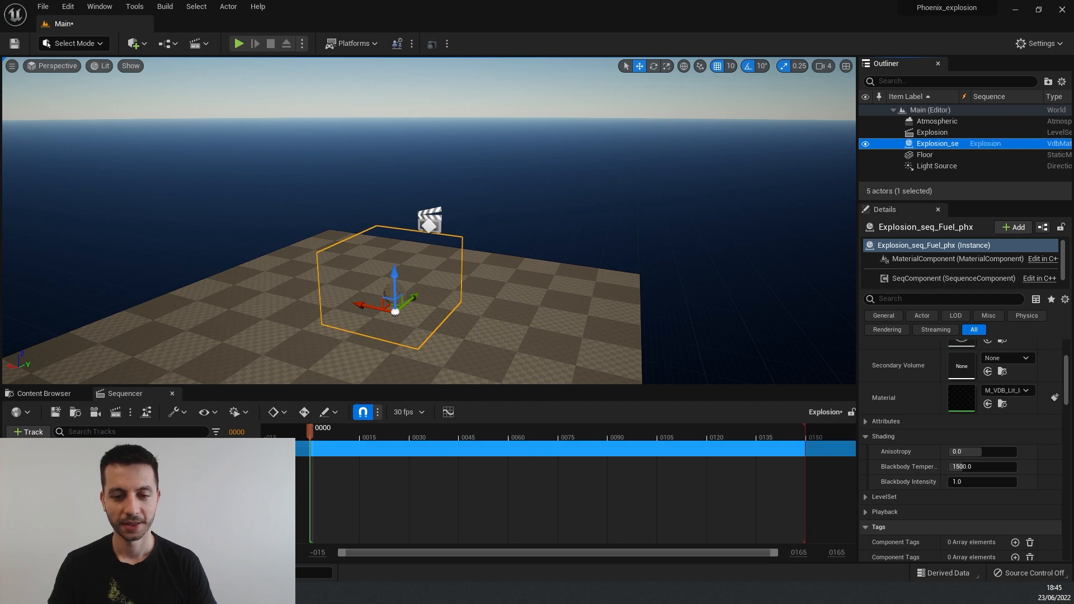
click(28, 432)
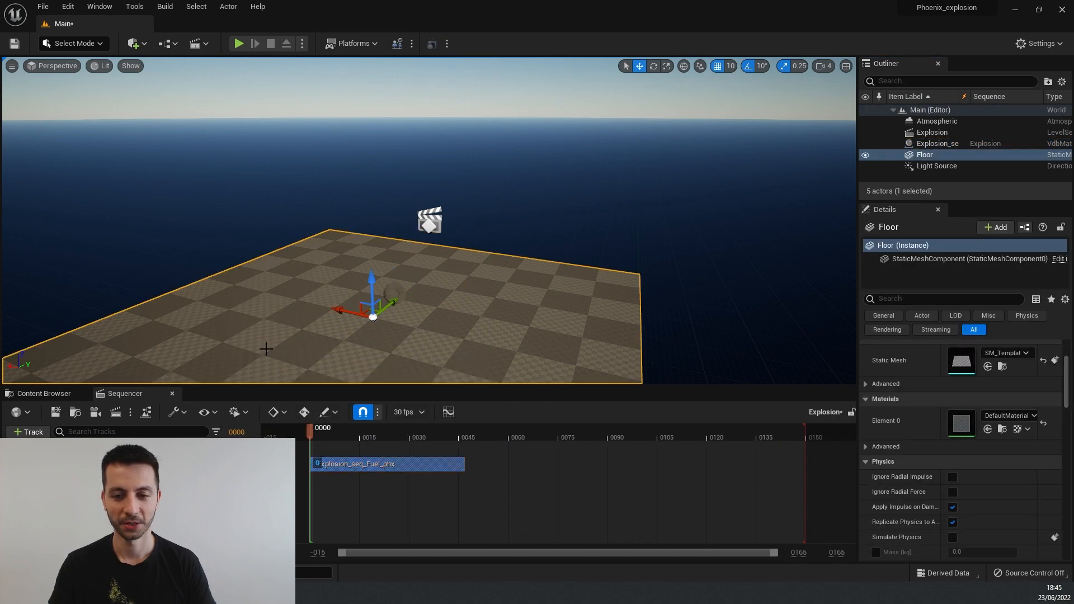
drag(311, 432, 328, 431)
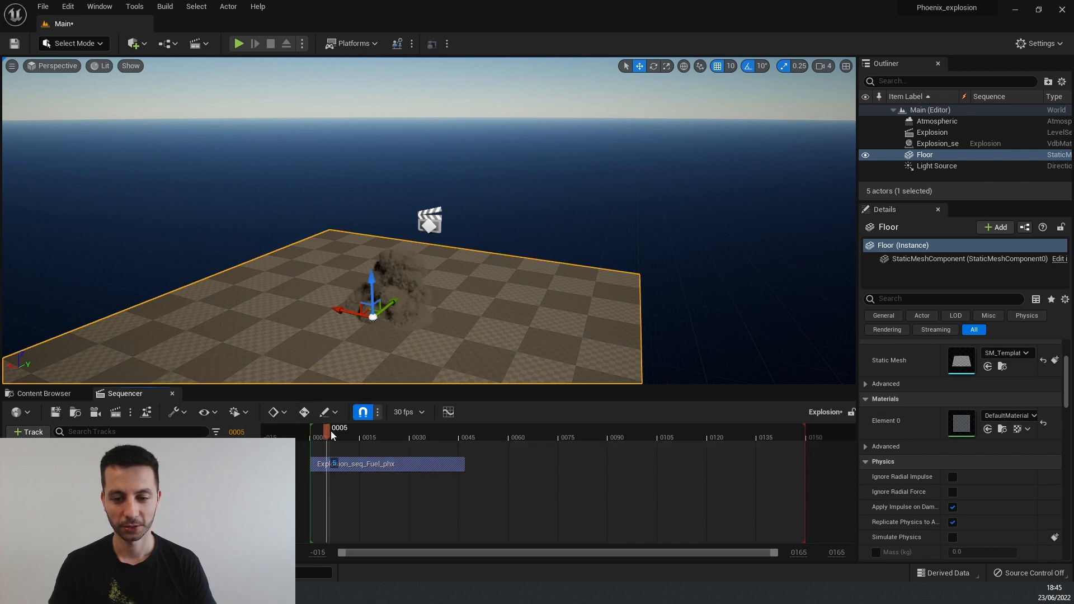
drag(327, 427, 387, 427)
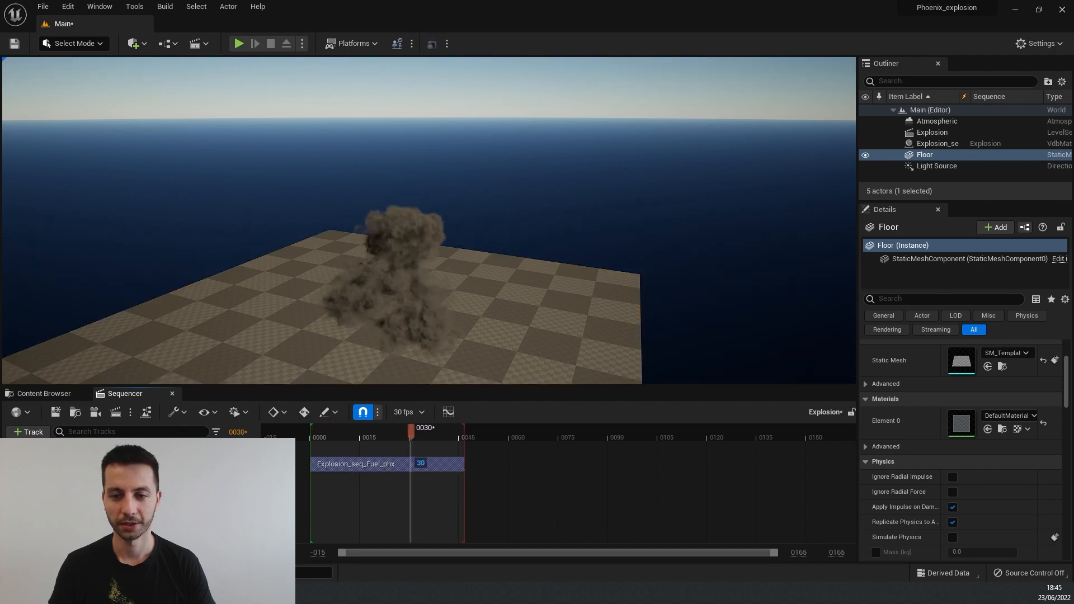
drag(411, 427, 384, 427)
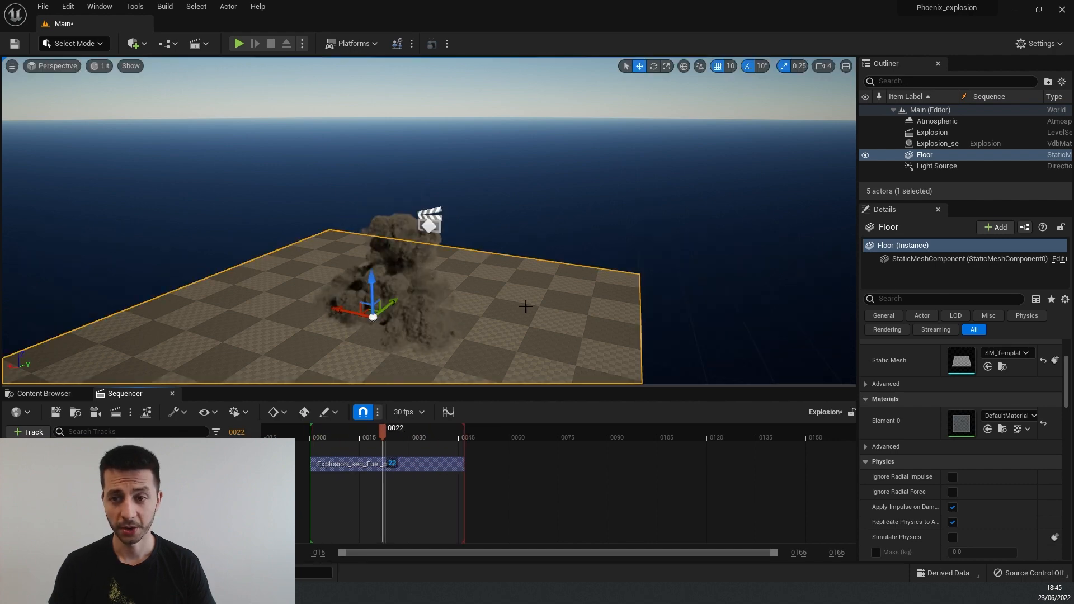
click(937, 143)
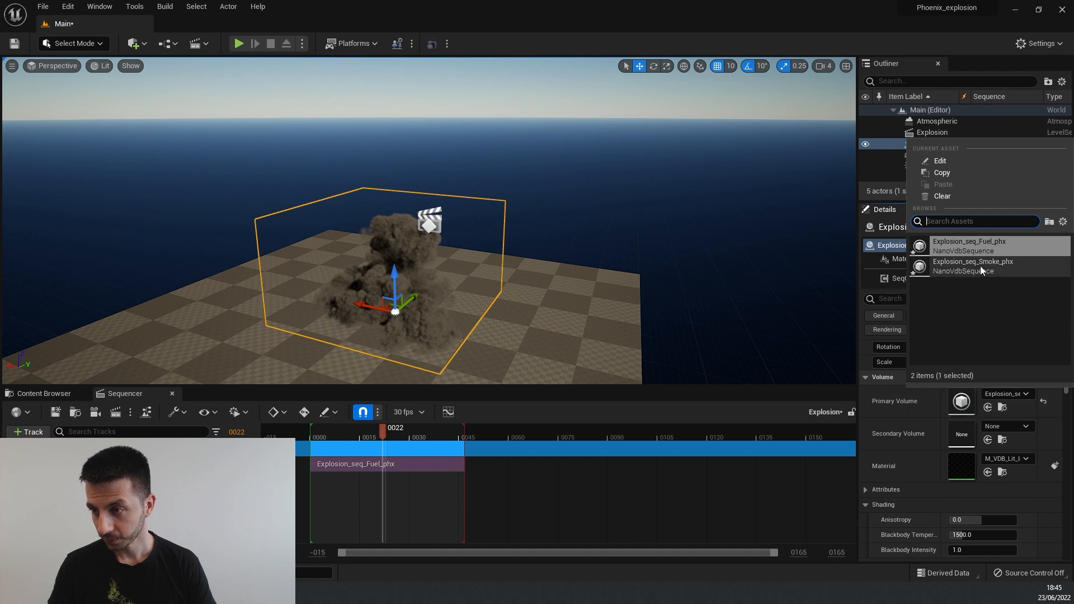
Step: Assign the Smoke grid sequence, set blackbody temperature to about 3892, and rewind to preview
click(969, 241)
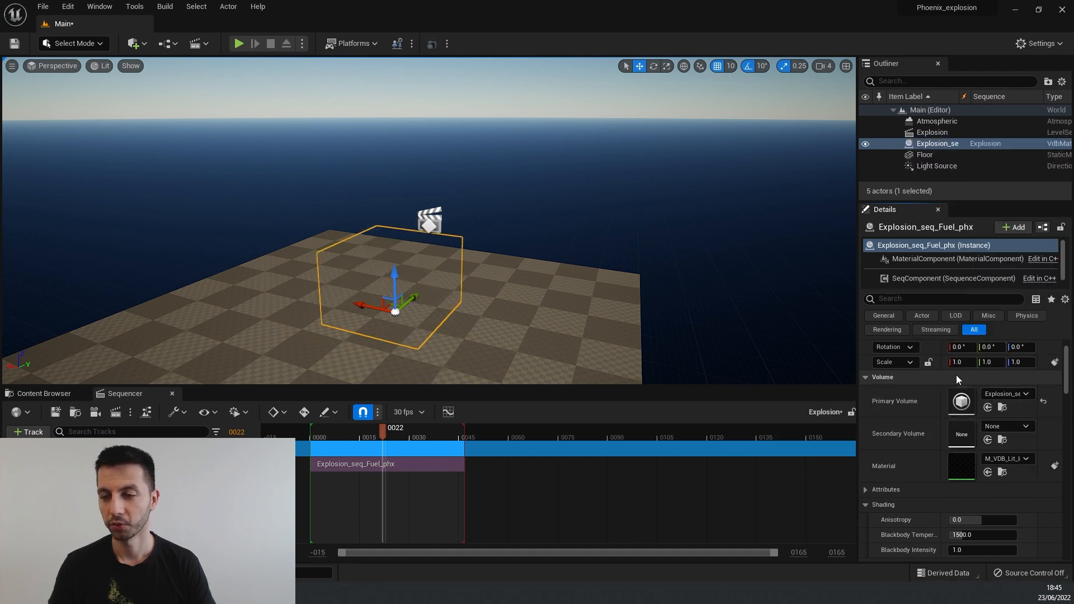
click(962, 401)
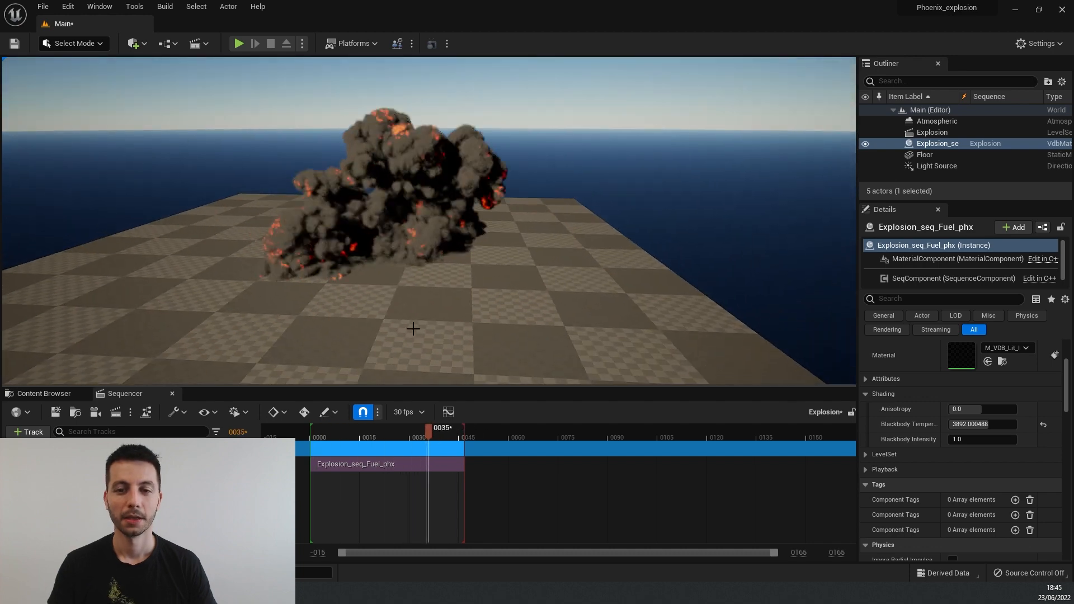
drag(425, 427, 312, 427)
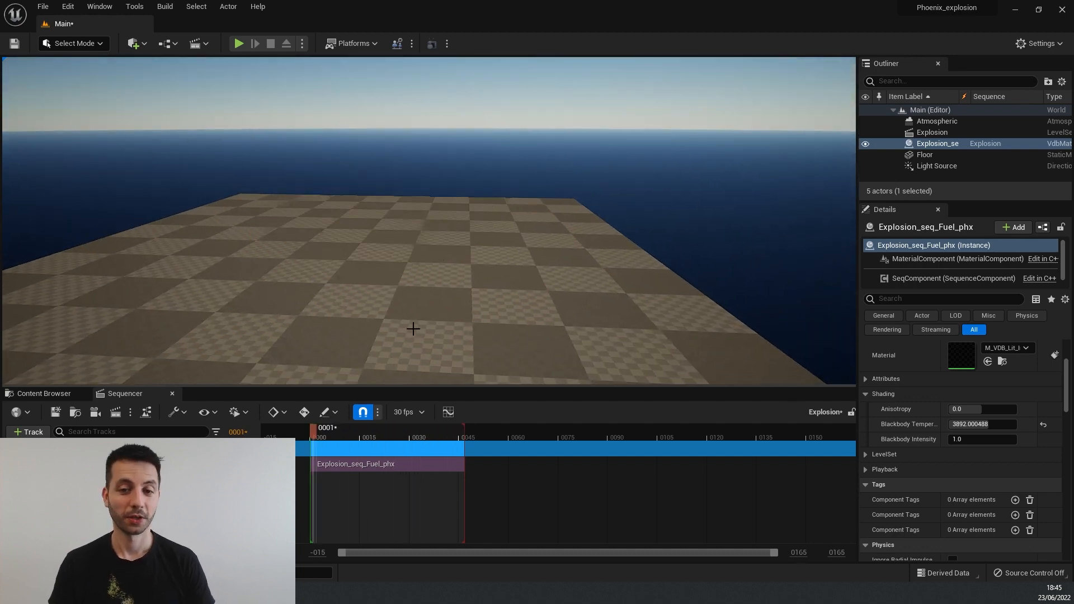